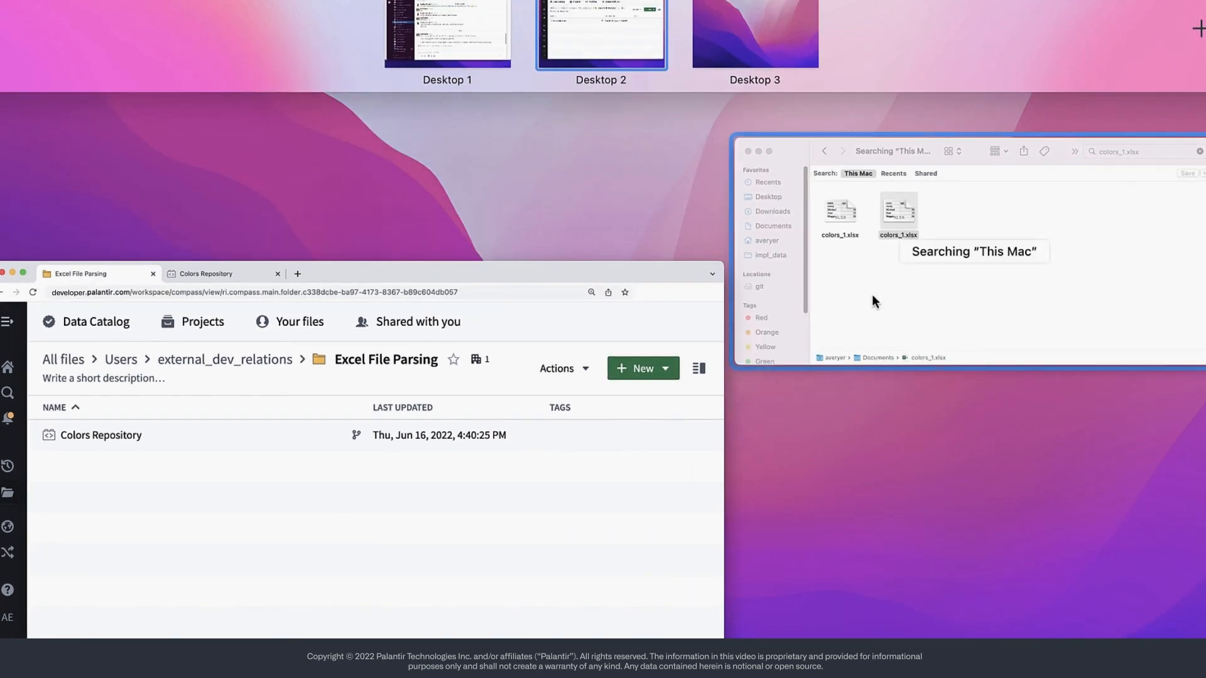
- Upload colors_1.xlsx to the Excel File Parsing folder as a dataset without a schema
{"action": "left_click", "coordinate": [897, 209]}
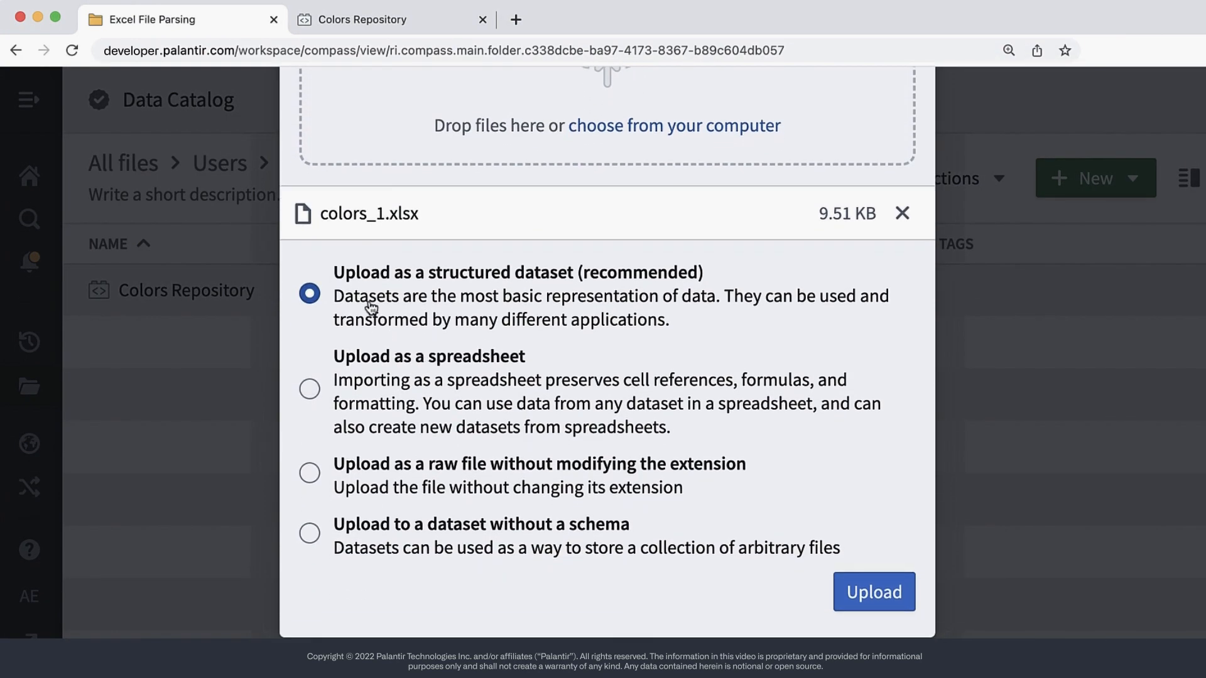
{"action": "left_click", "coordinate": [309, 533]}
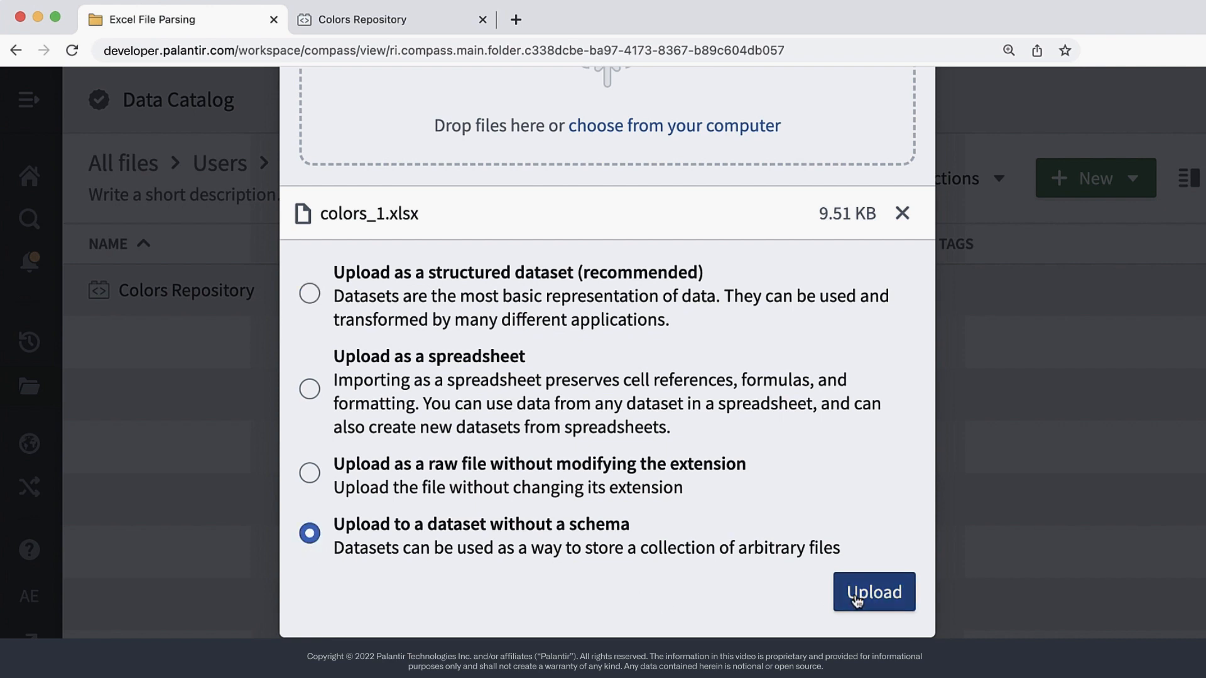
{"action": "left_click", "coordinate": [873, 592]}
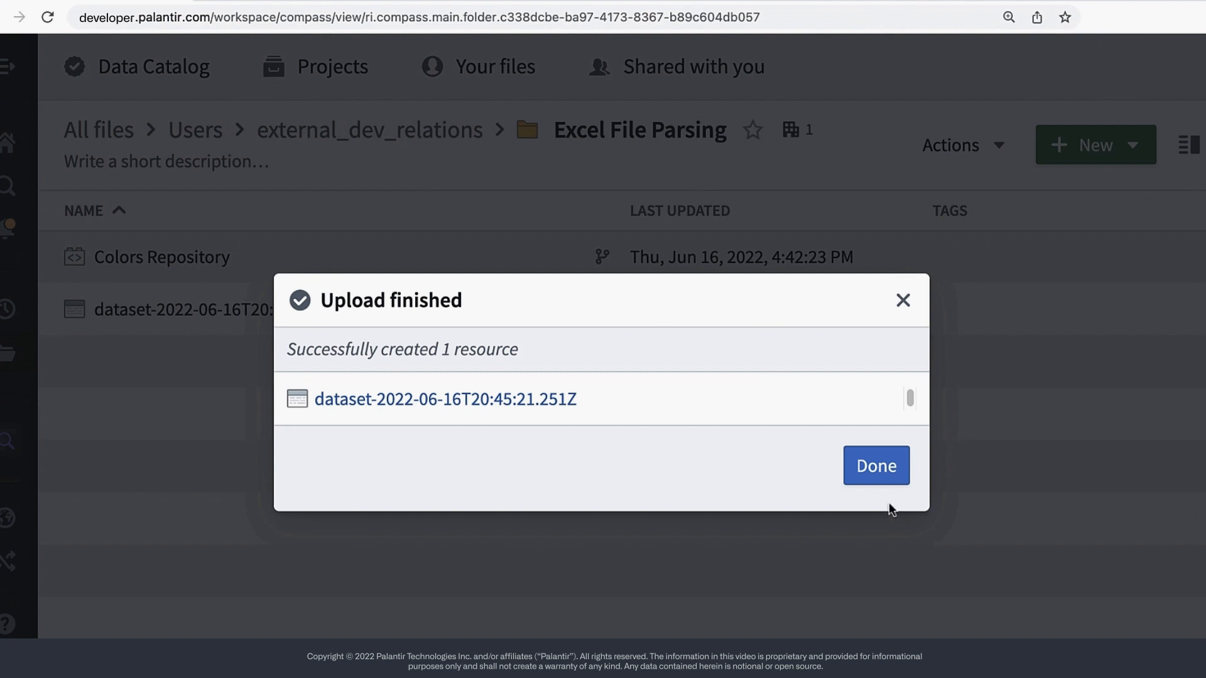
- Open the new colors_1.xlsx dataset and rename it to favorite_colo
{"action": "left_click", "coordinate": [876, 465]}
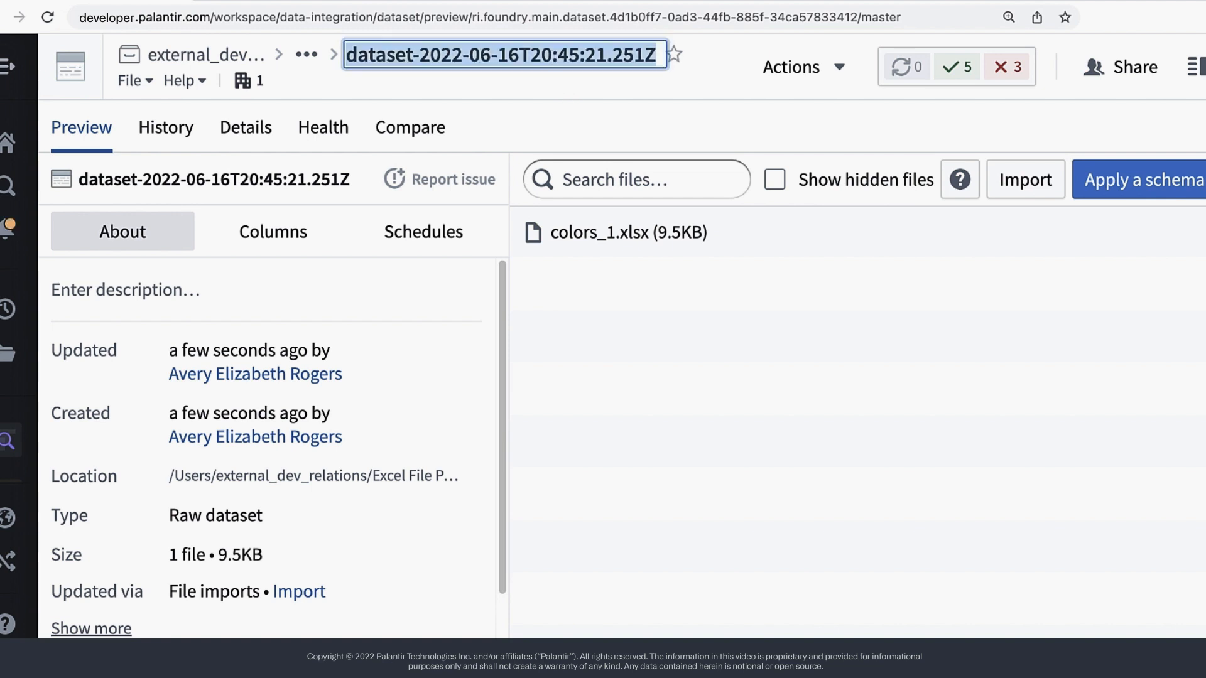
{"action": "type", "text": "favorite_colo"}
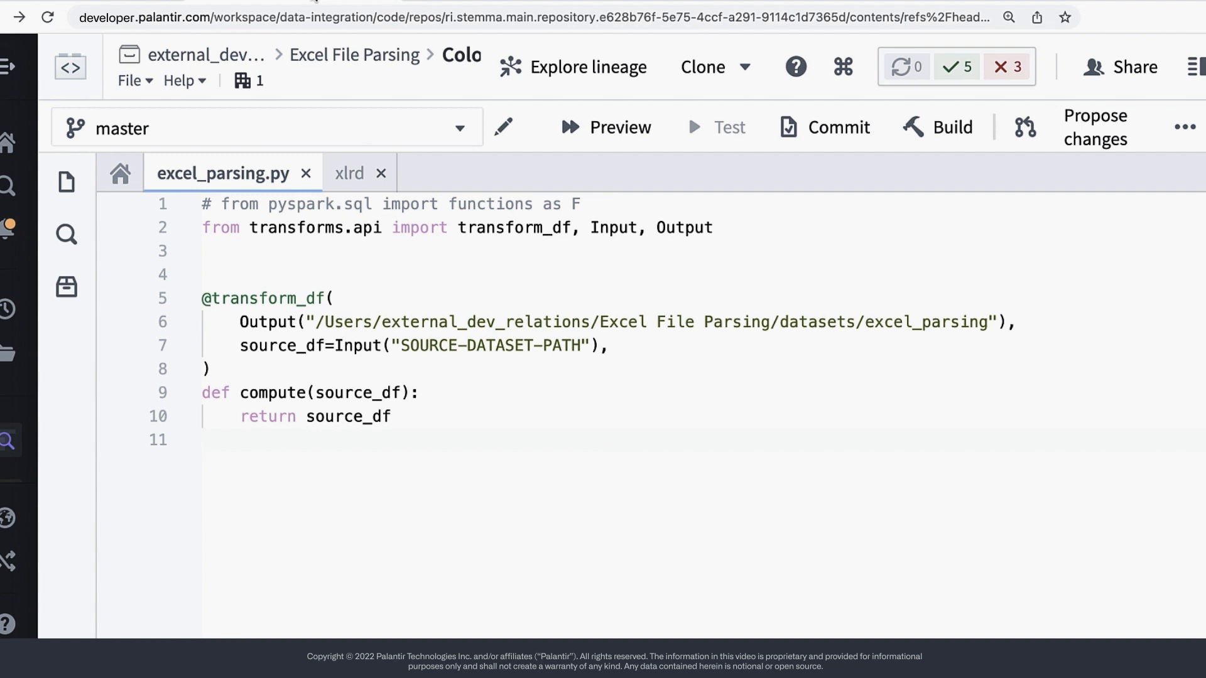
{"action": "mouse_move", "coordinate": [353, 54]}
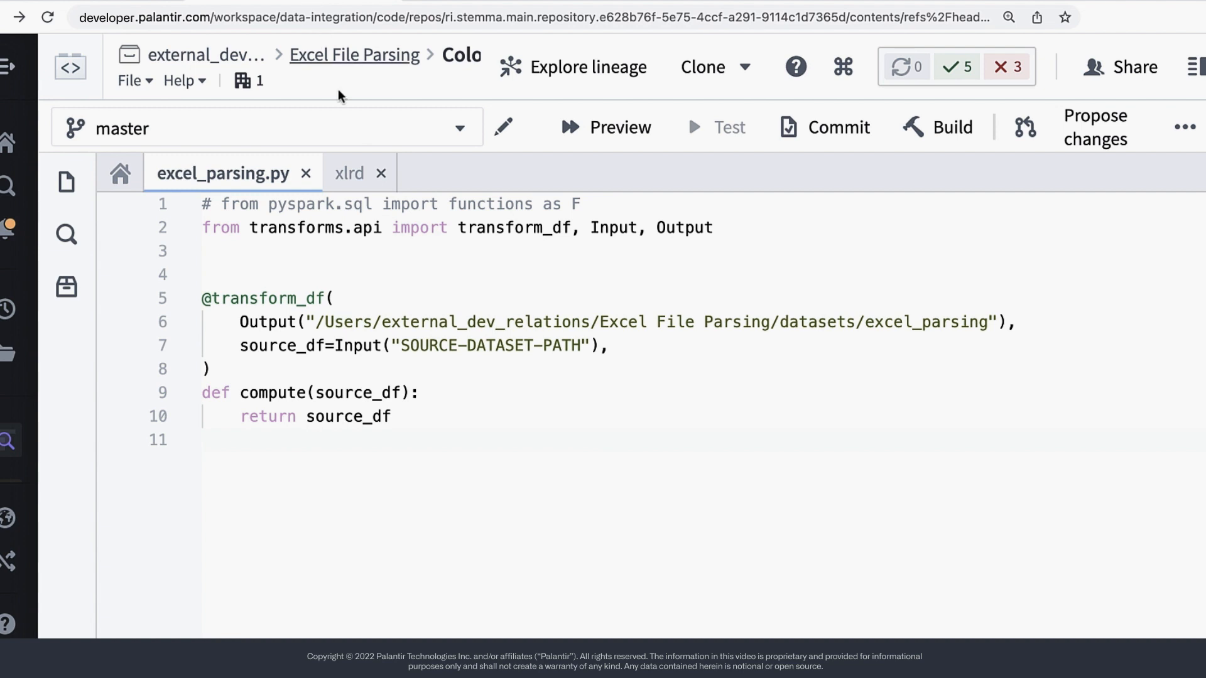
{"action": "mouse_move", "coordinate": [368, 196]}
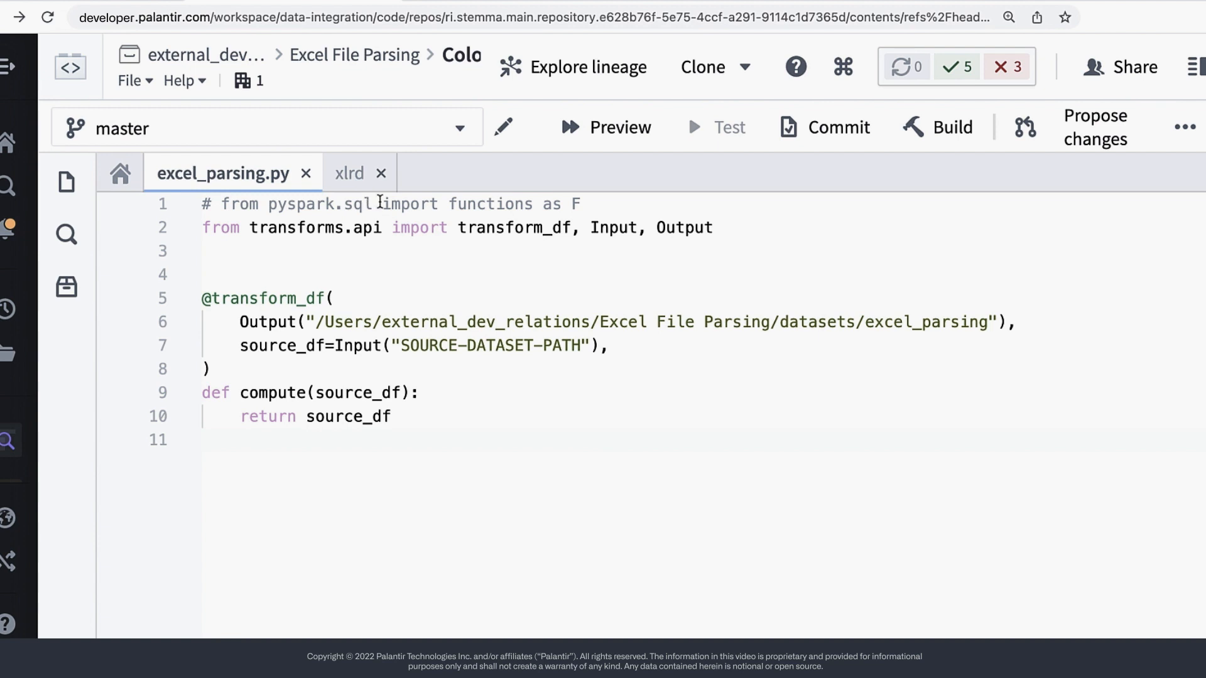
{"action": "mouse_move", "coordinate": [515, 316]}
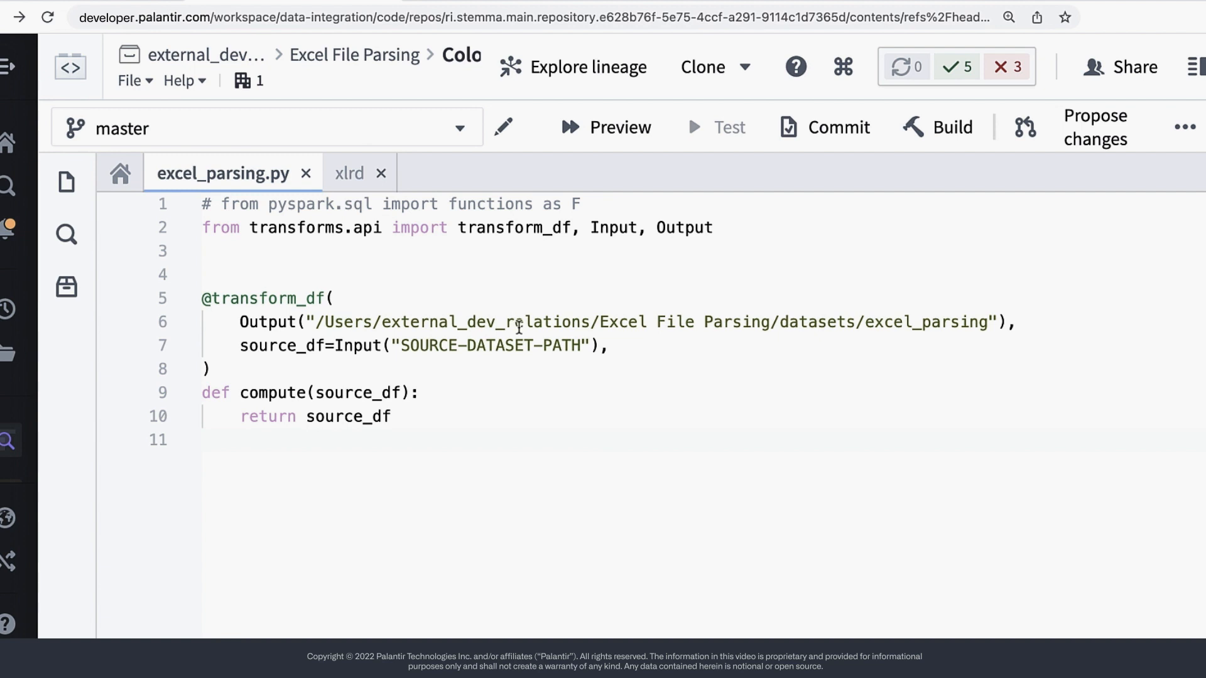
{"action": "mouse_move", "coordinate": [557, 435]}
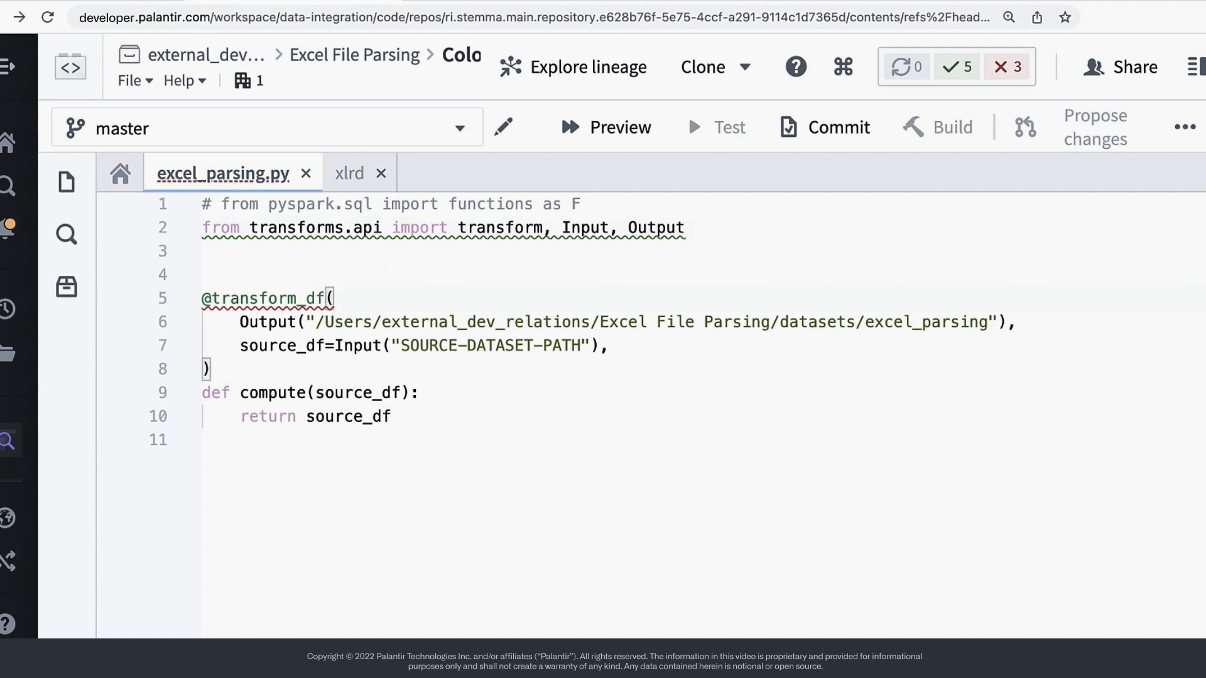
{"action": "key", "text": "Backspace"}
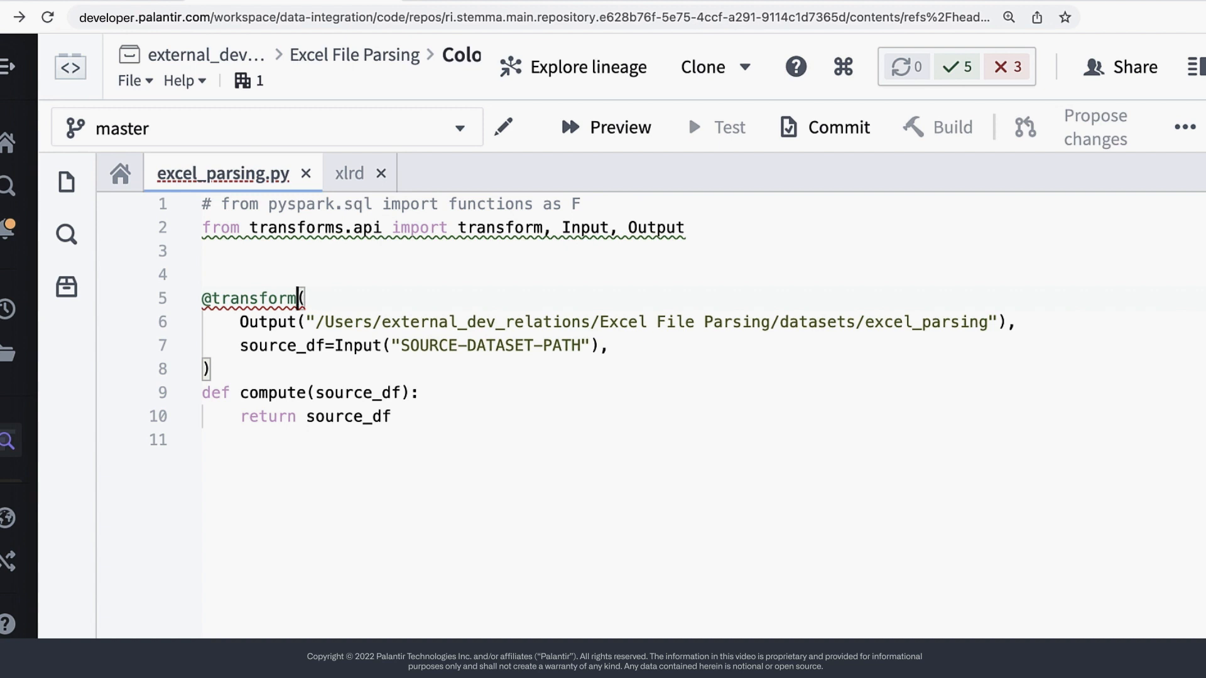
{"action": "mouse_move", "coordinate": [238, 322]}
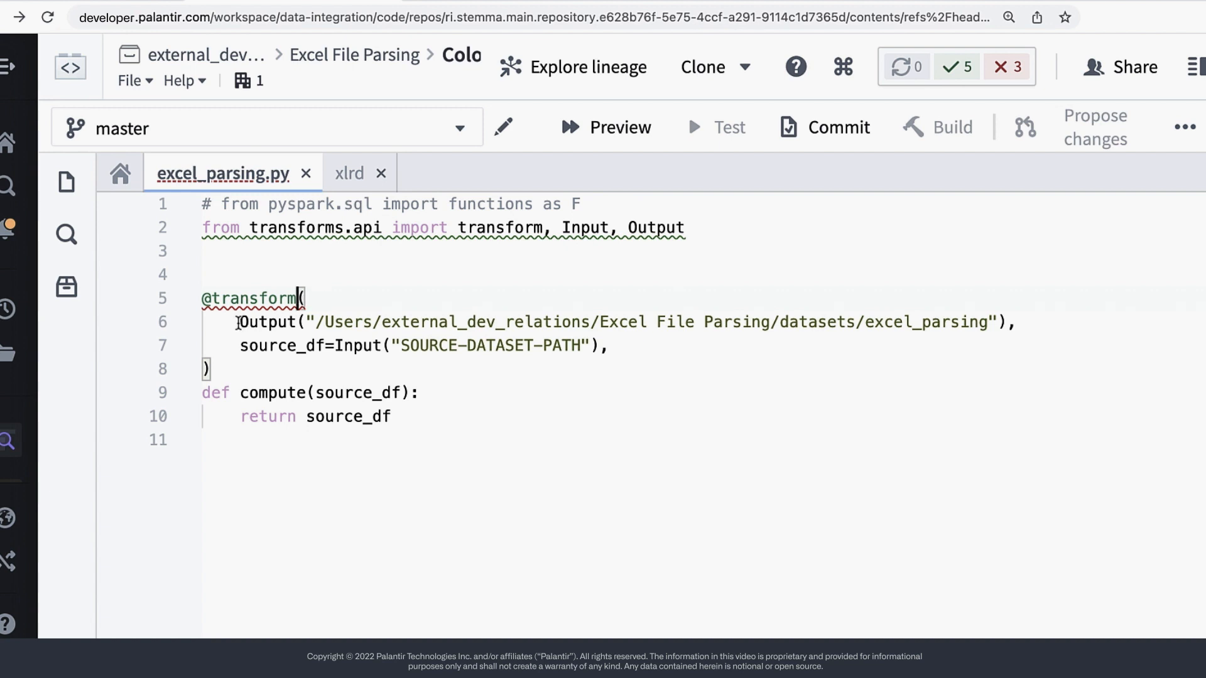
{"action": "type", "text": "out="}
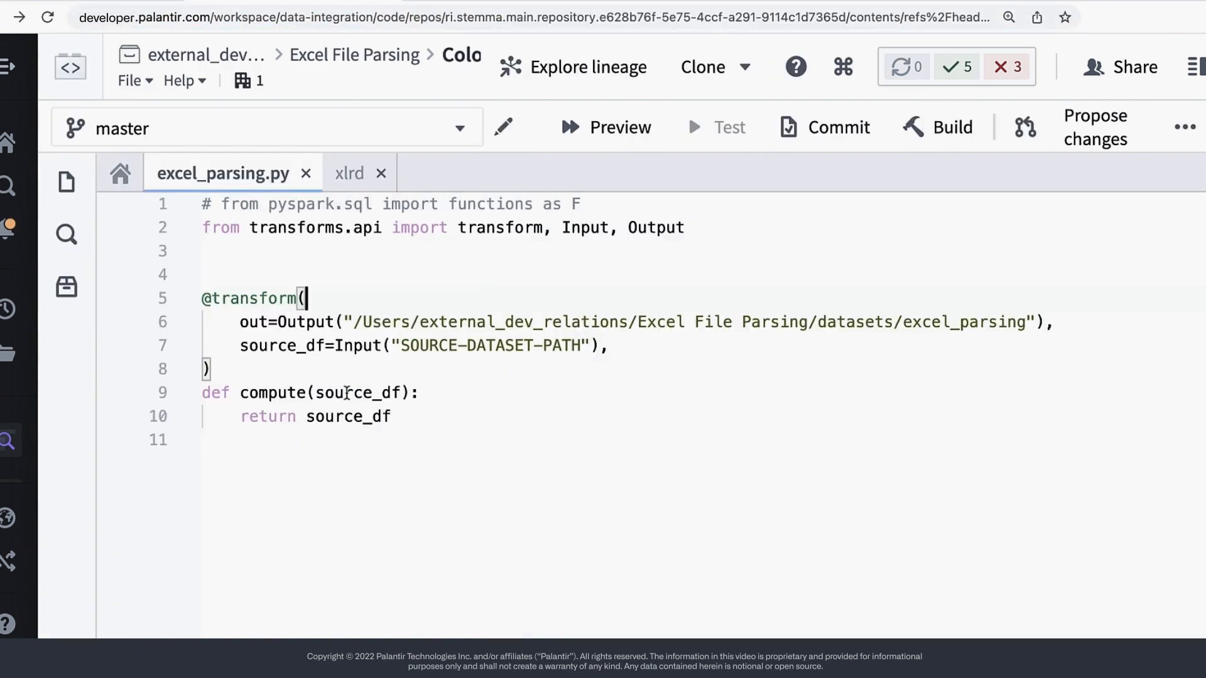
{"action": "type", "text": "ri.foundry.main.dataset.4d1b0ff7-0ad3-44fb-885f-34ca57833412"}
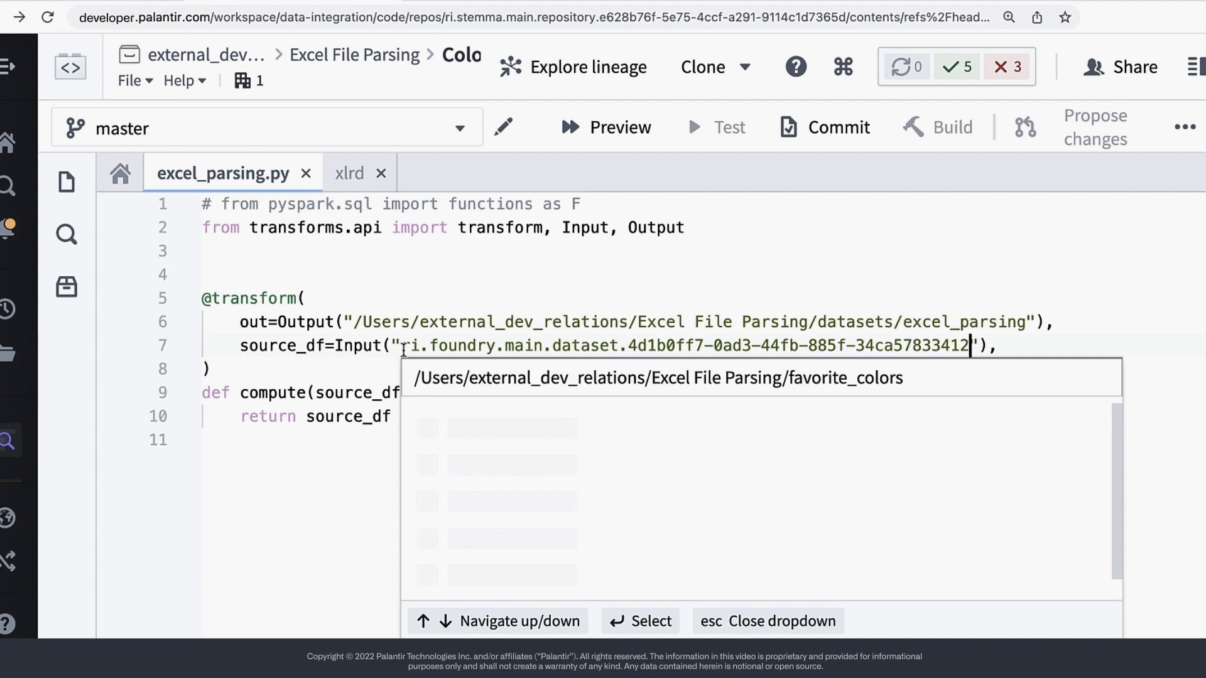
{"action": "left_click", "coordinate": [655, 377]}
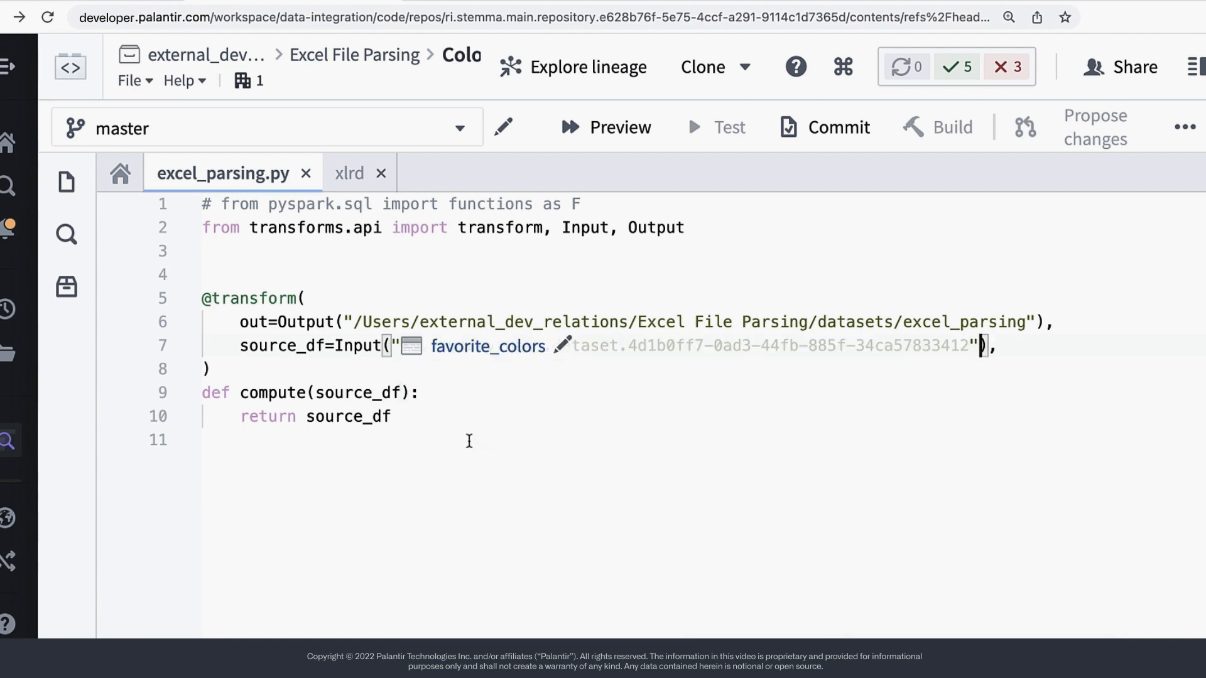
- Add out and ctx parameters to compute after source_df
{"action": "type", "text": ","}
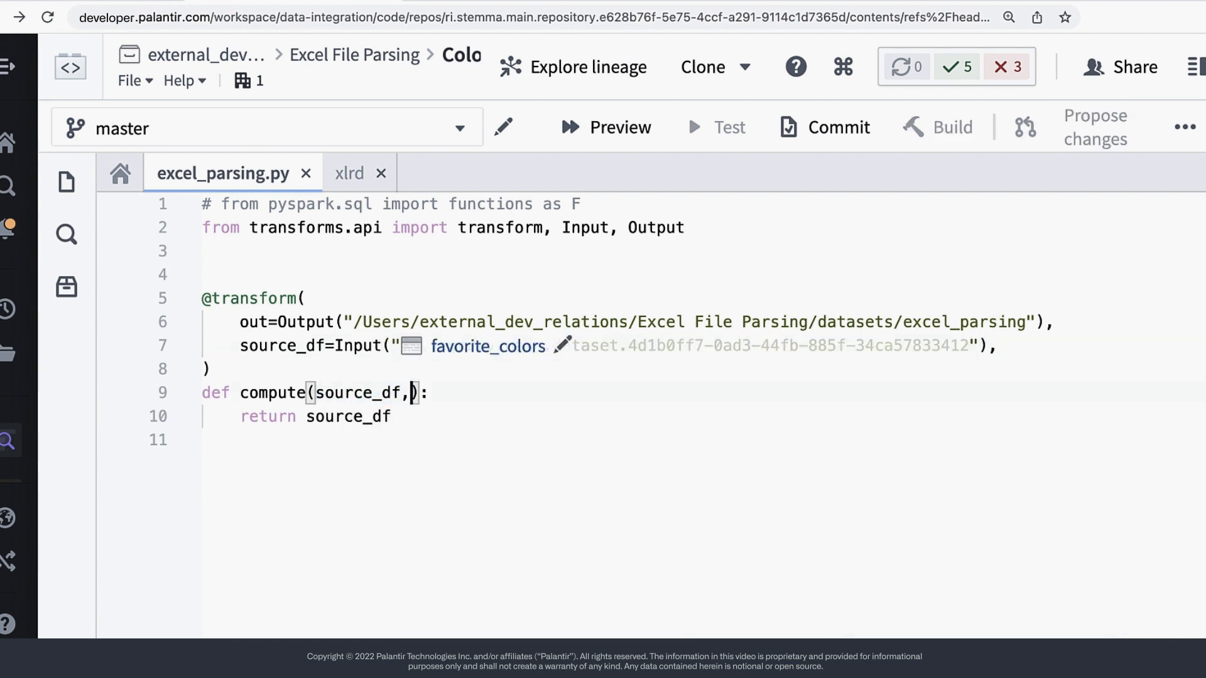
{"action": "type", "text": "out, ctx"}
{"action": "left_click", "coordinate": [699, 250]}
{"action": "type", "text": "from p"}
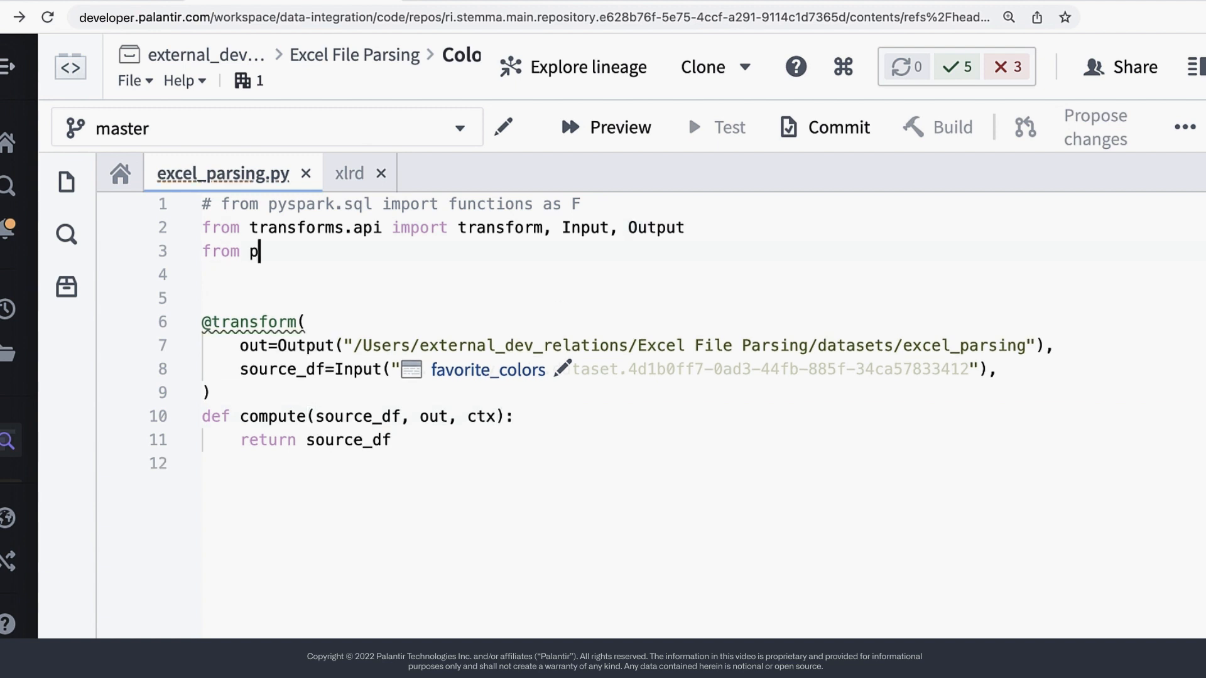
- Import Row, StructType, StringType, StructField from pyspark.sql and xlrd
{"action": "type", "text": "yspark.sql import Row"}
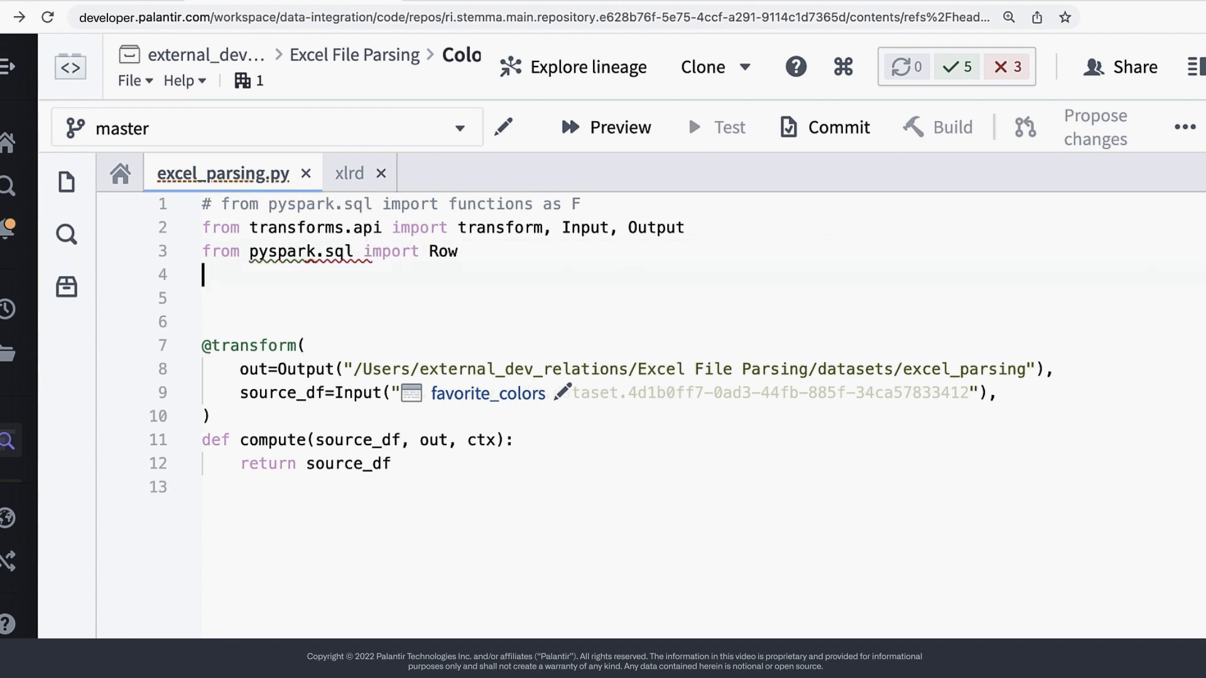
{"action": "type", "text": "from pyspark.sq"}
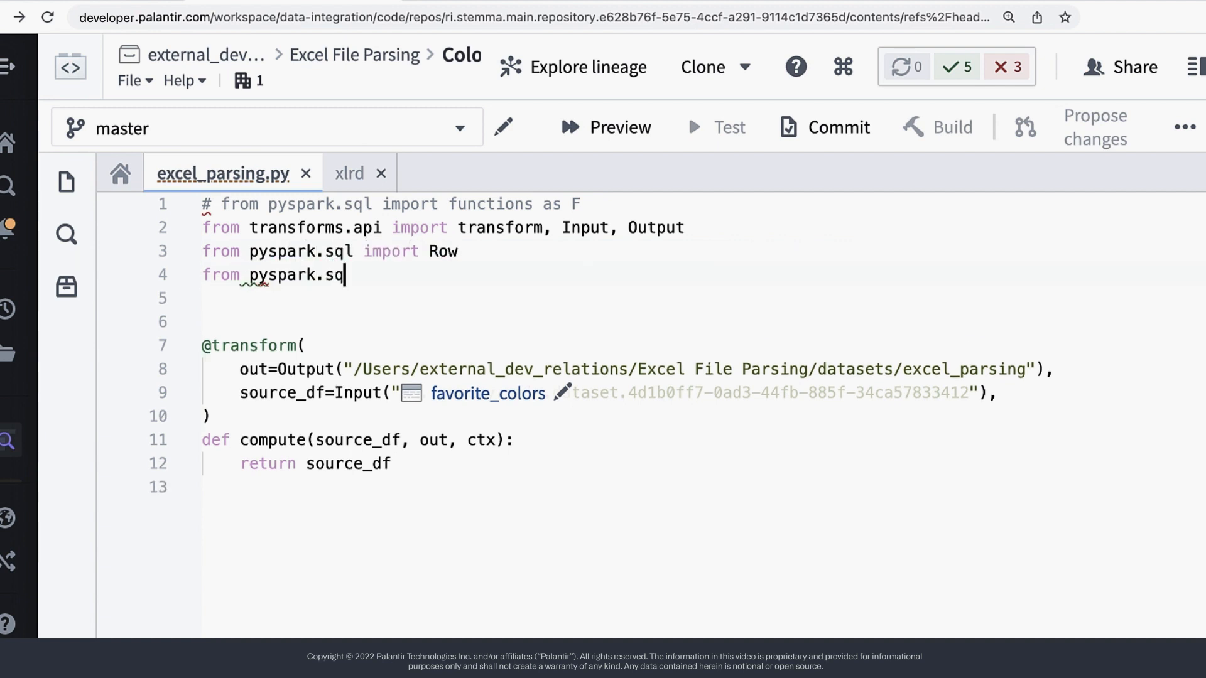
{"action": "type", "text": "l.types import Stu"}
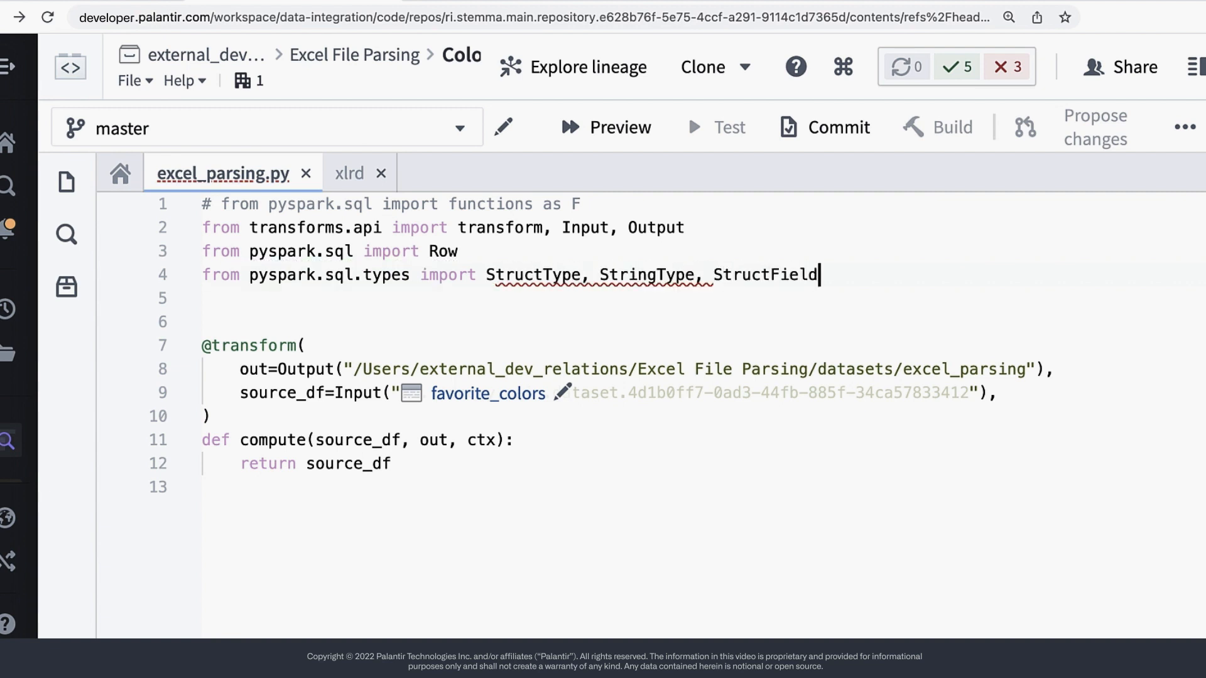
{"action": "type", "text": "import xlrd"}
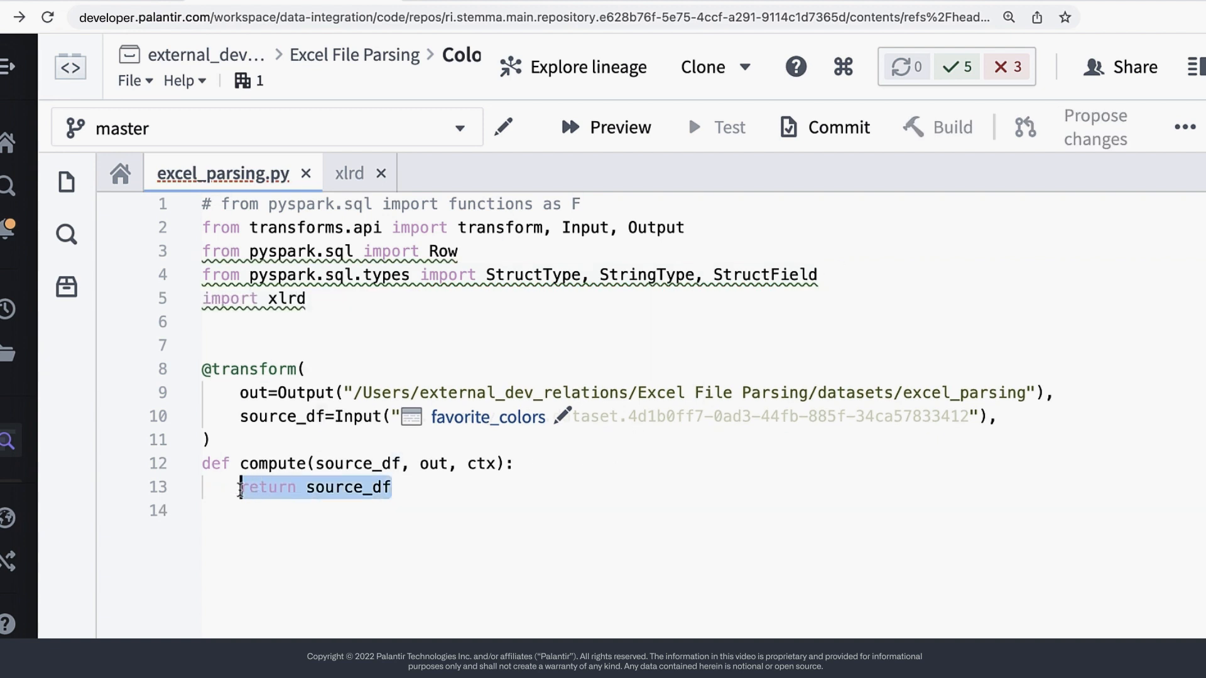
- List the *.xlsx files via source_df.filesystem(), assert one, and keep it as latest_file
{"action": "key", "text": "Delete"}
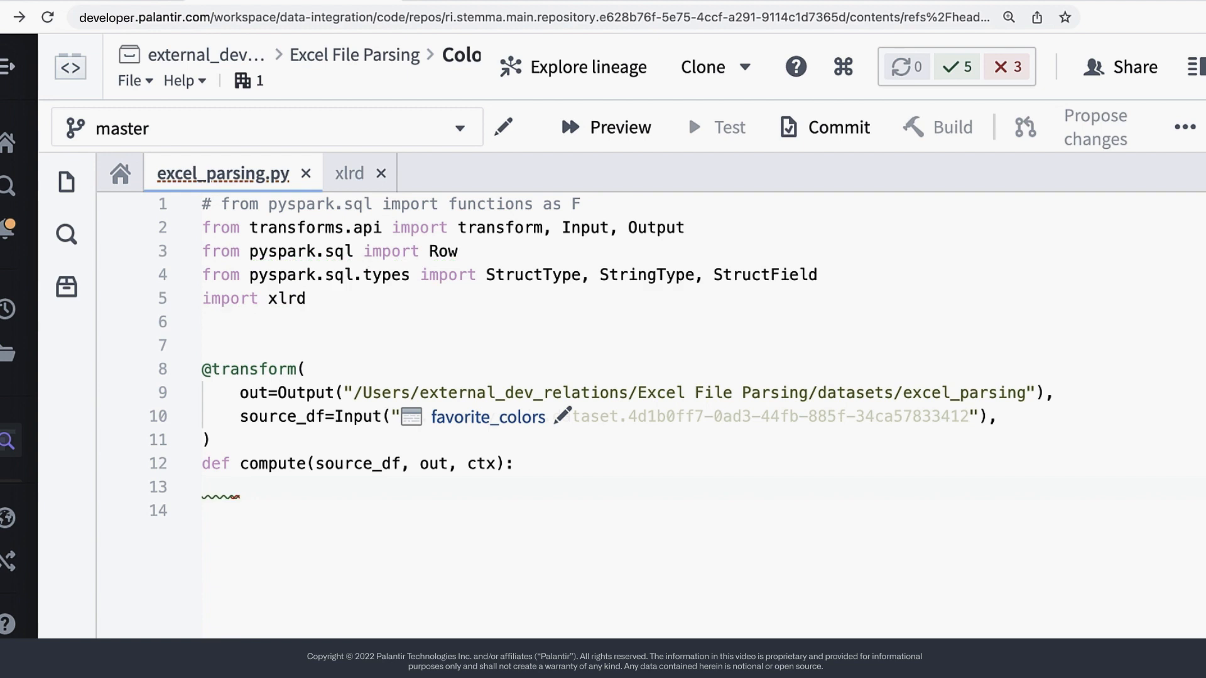
{"action": "type", "text": "fils"}
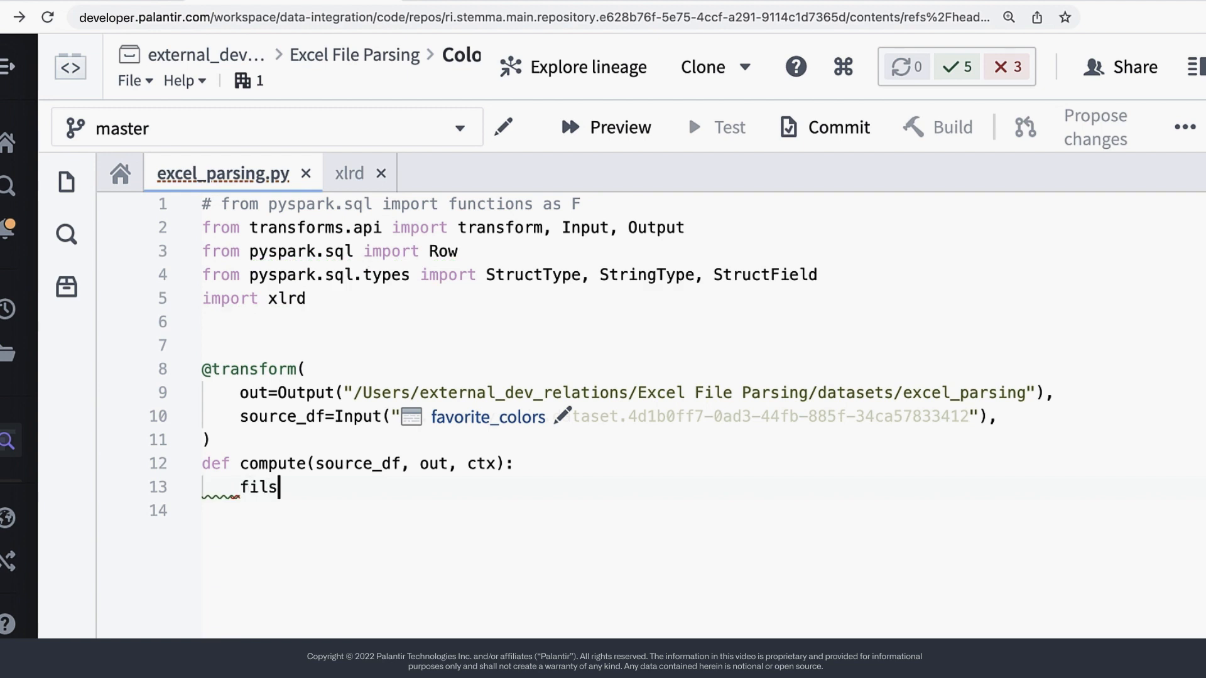
{"action": "type", "text": "estatus = list(sour"}
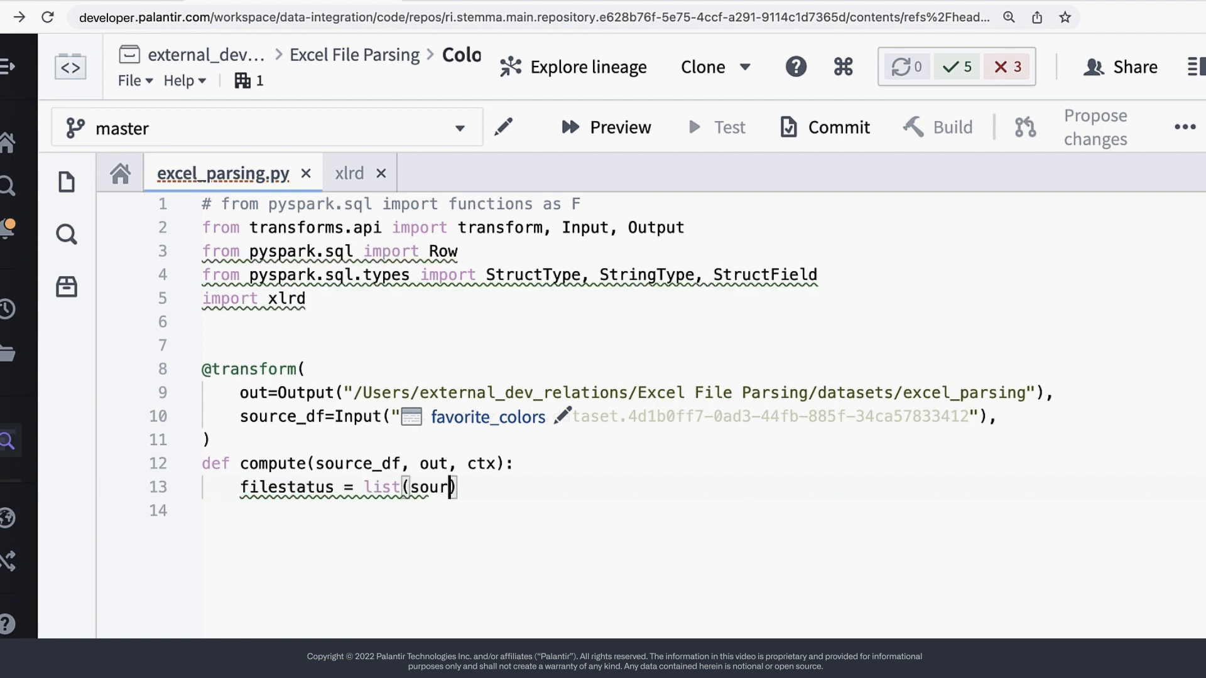
{"action": "type", "text": "source_df.filesystem("}
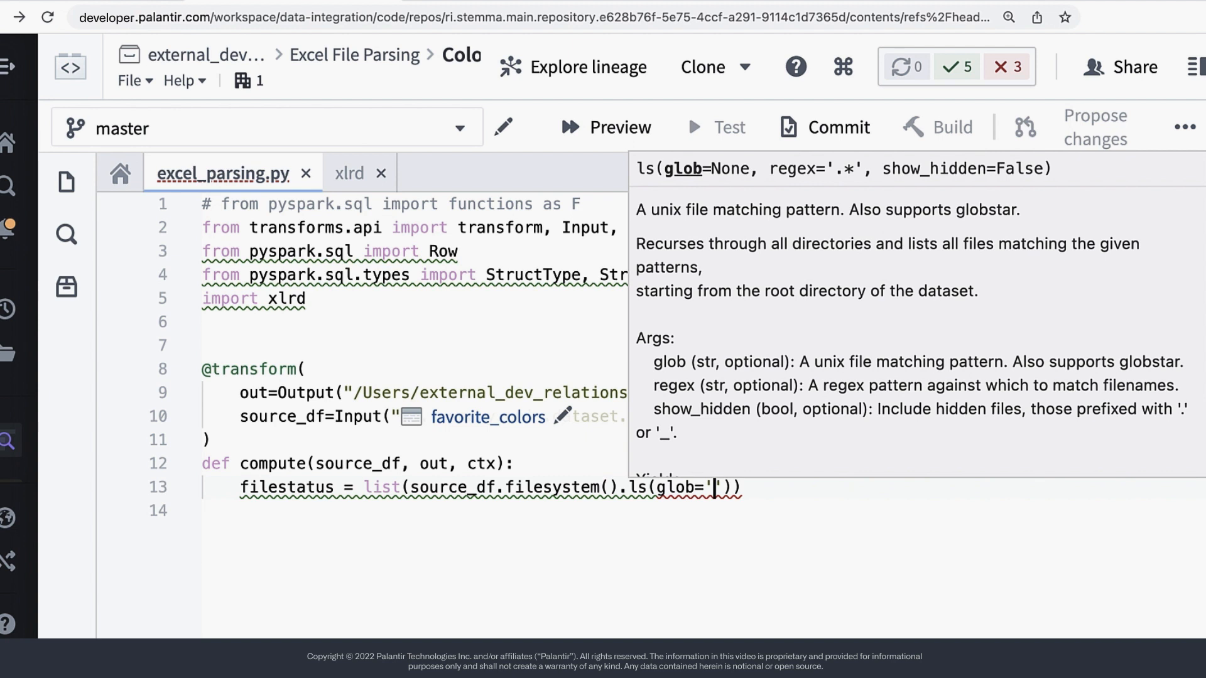
{"action": "type", "text": "*.xlsx"}
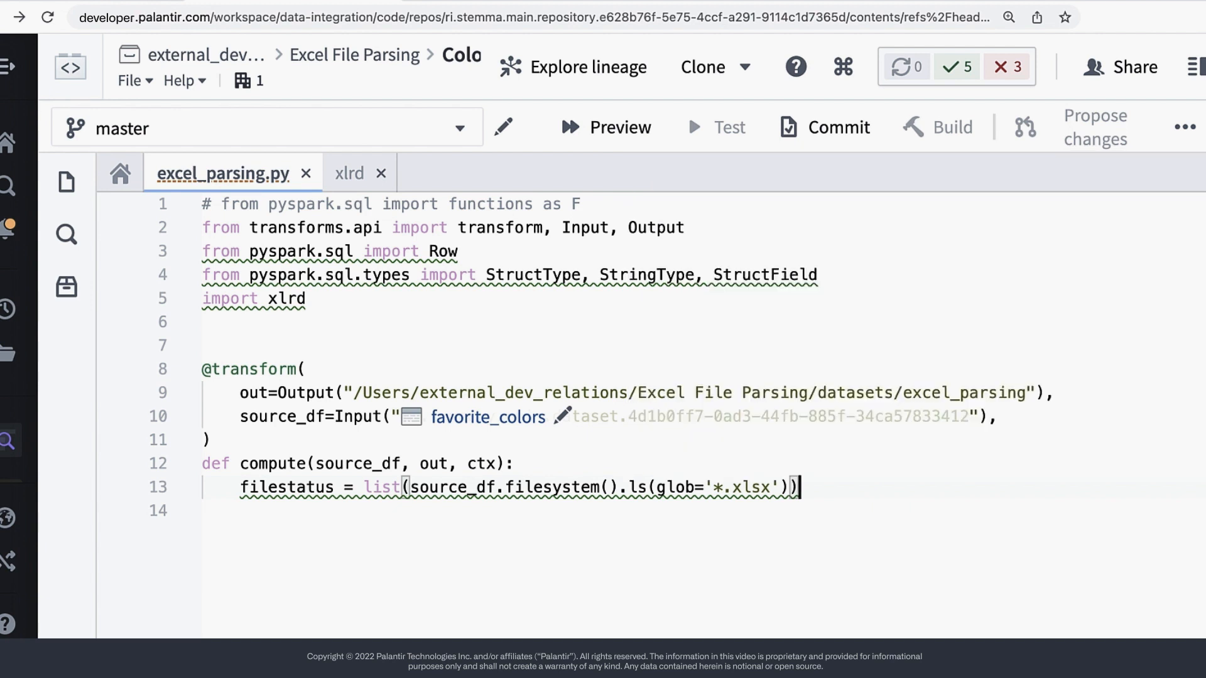
{"action": "type", "text": "assert(len(filestatus) == 1"}
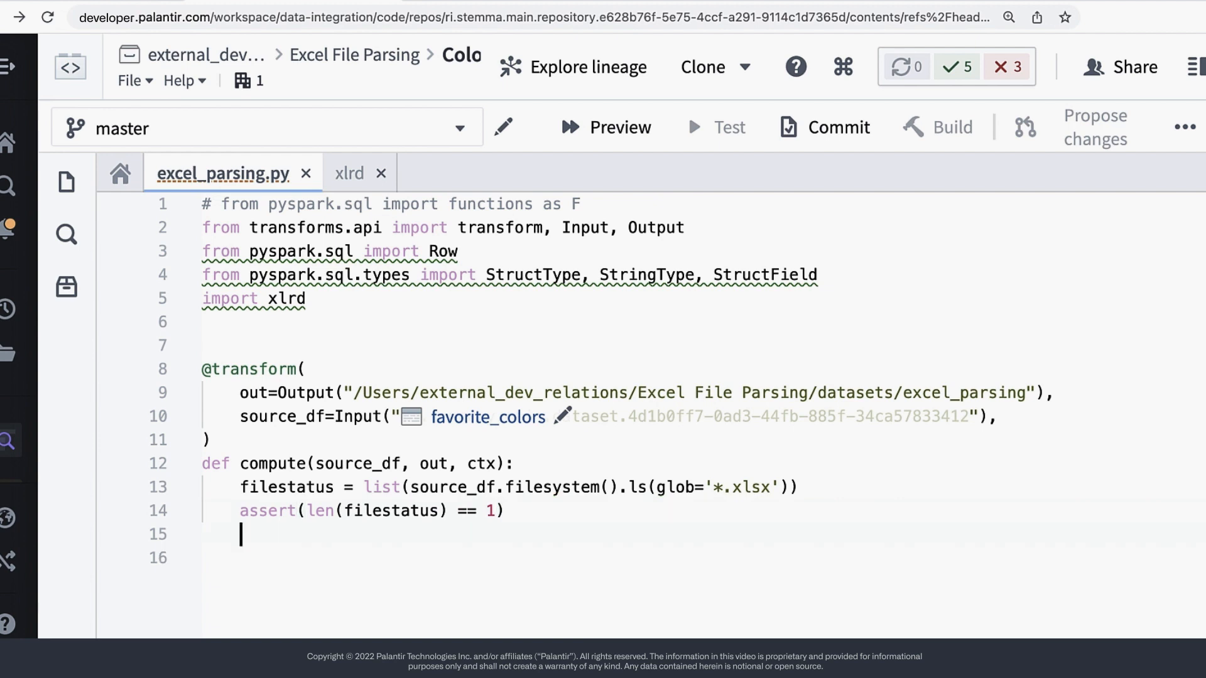
{"action": "type", "text": "latest"}
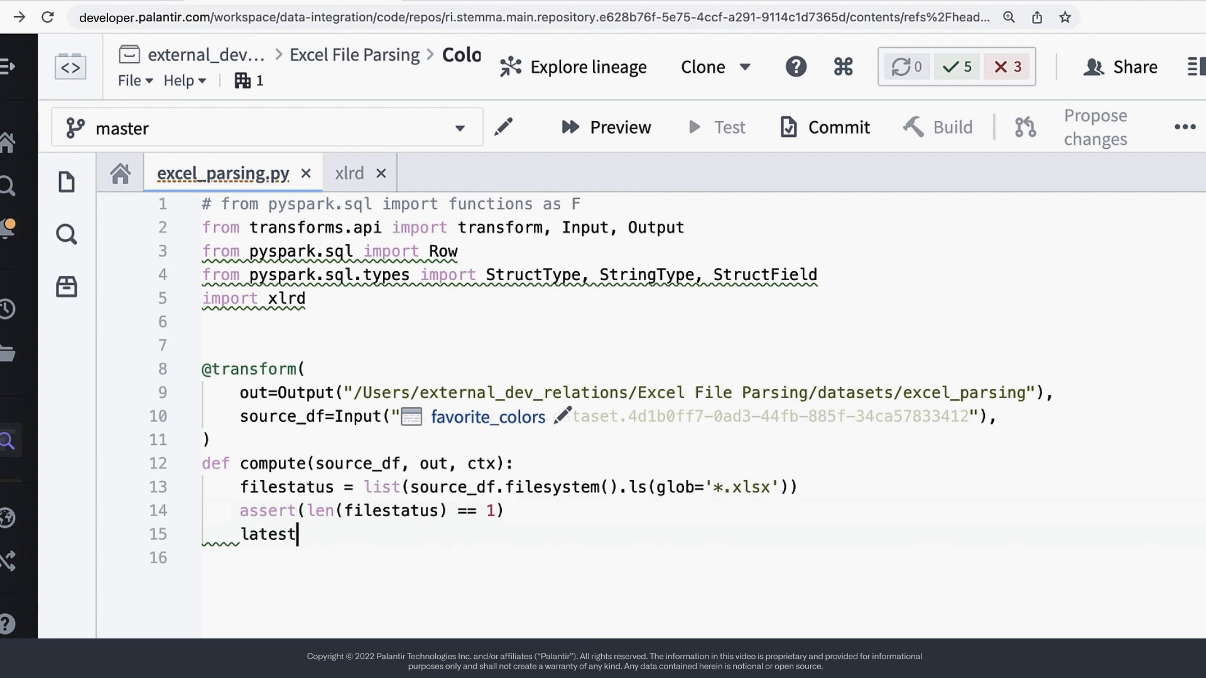
{"action": "type", "text": "_file = f"}
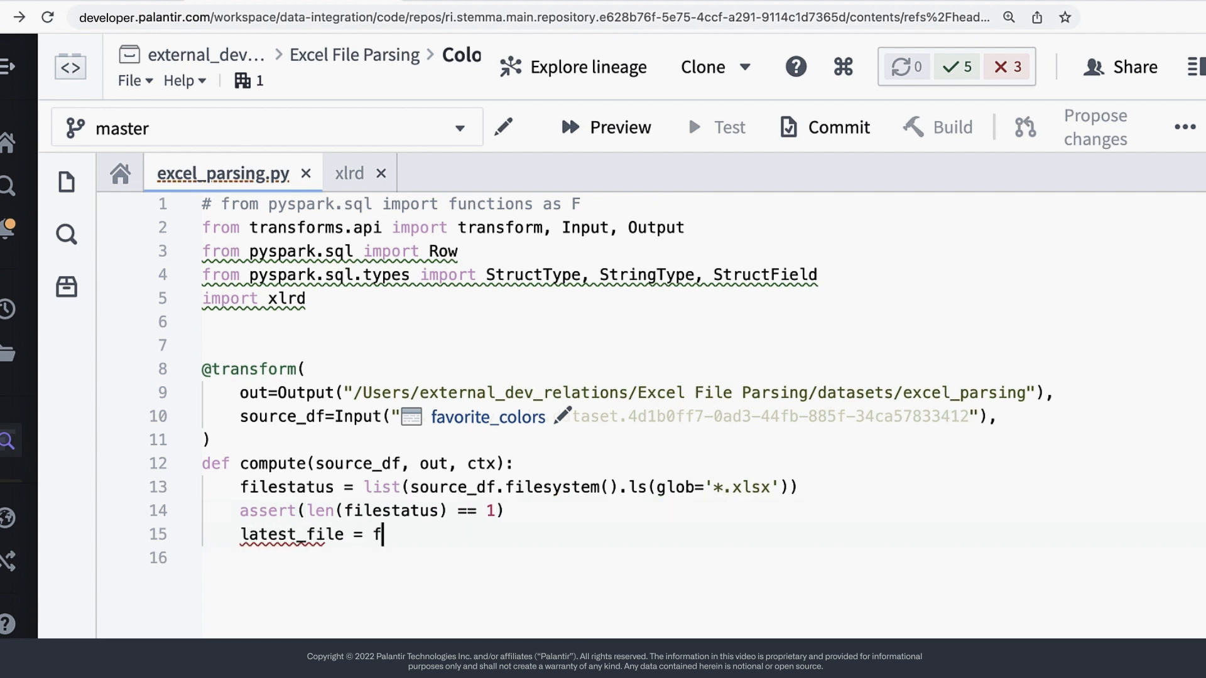
{"action": "type", "text": "ilestatus[0]"}
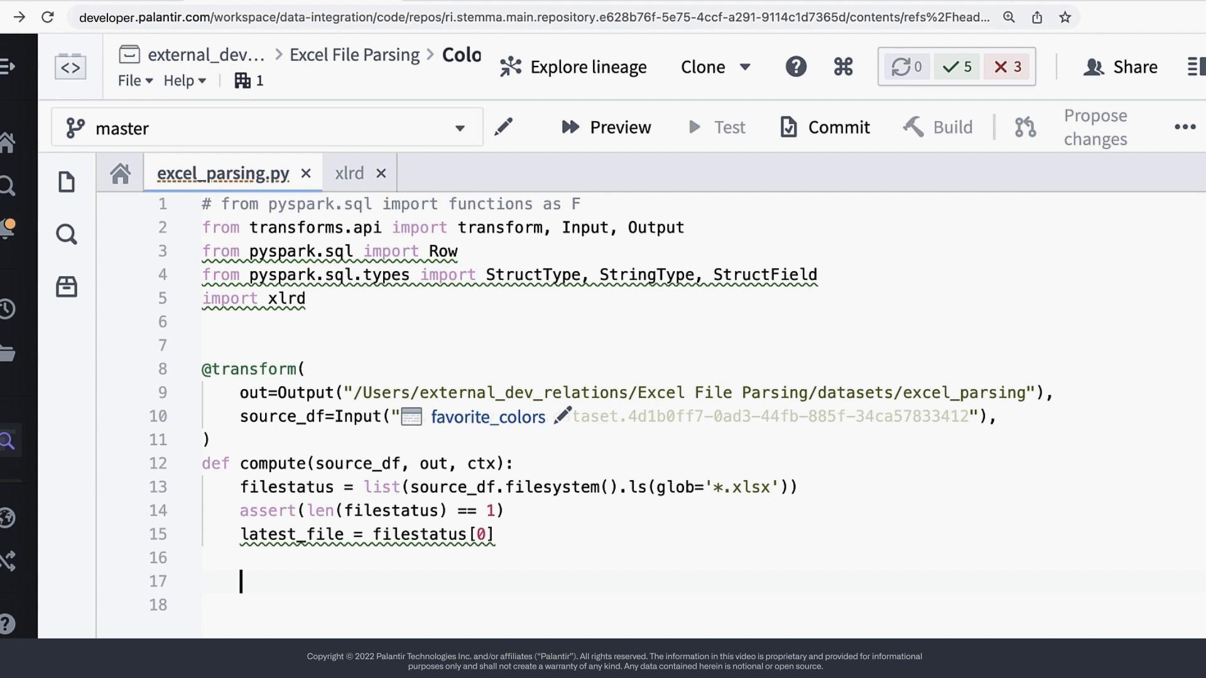
- Start rows = [] and open latest_file.path through source_df.filesystem() as f
{"action": "type", "text": "rows = ["}
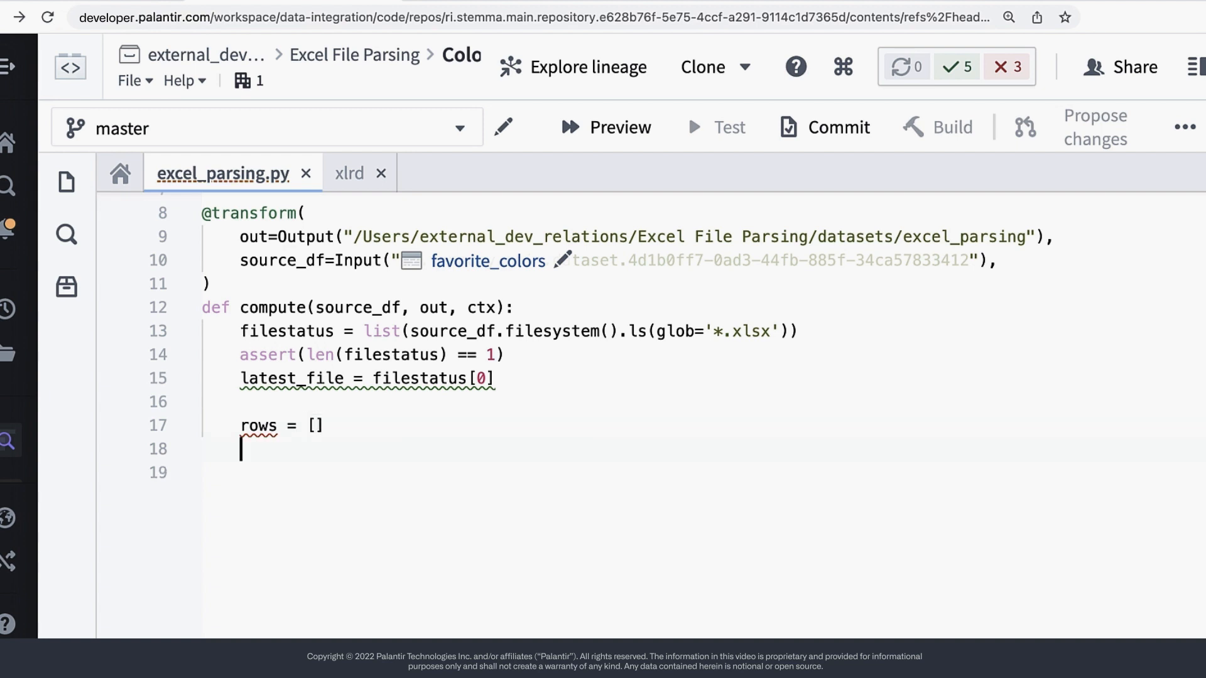
{"action": "type", "text": "with source_df.filesystem"}
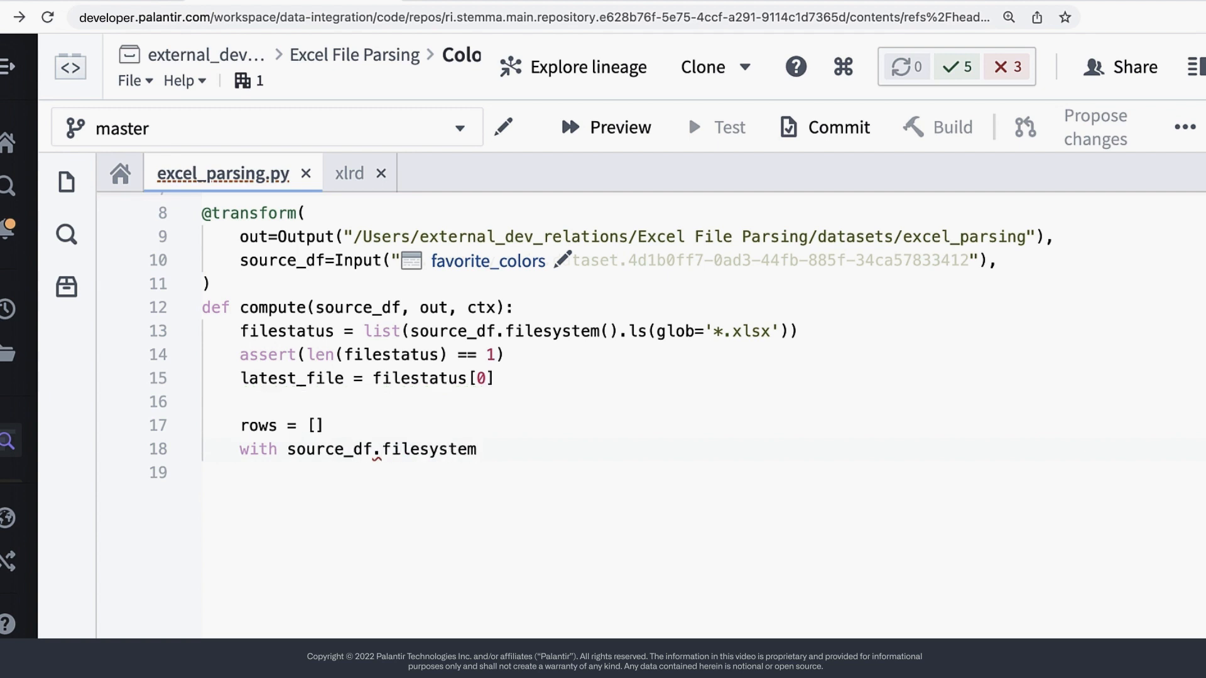
{"action": "type", "text": "().open("}
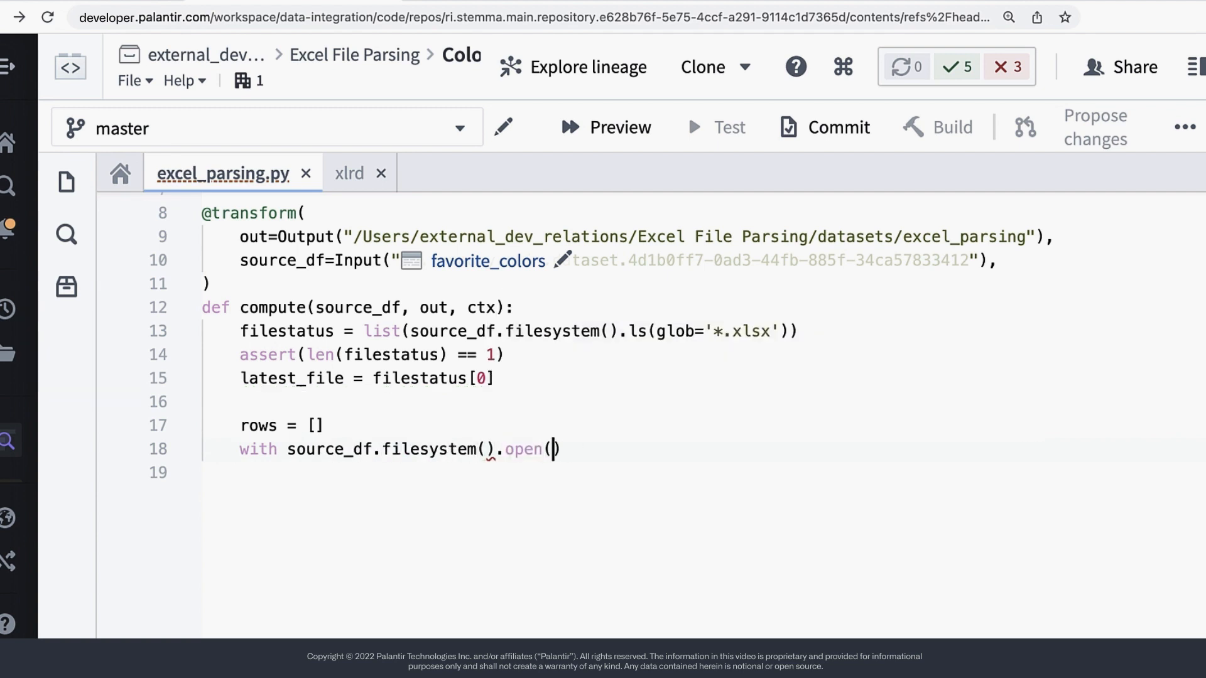
{"action": "type", "text": "latest_file.path, 'rb"}
{"action": "left_click", "coordinate": [704, 472]}
{"action": "type", "text": "workbook ="}
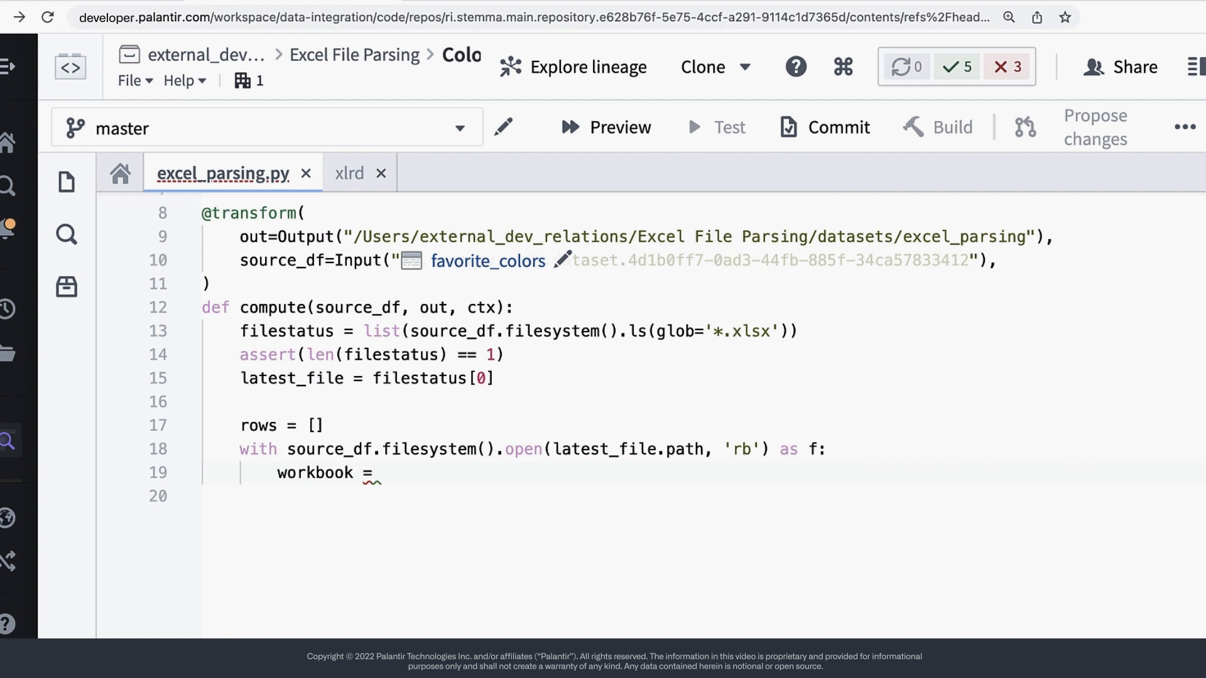
- Open the workbook from f with xlrd, get Sheet1, and take headers from row 0
{"action": "type", "text": "xlrd.open_workbook"}
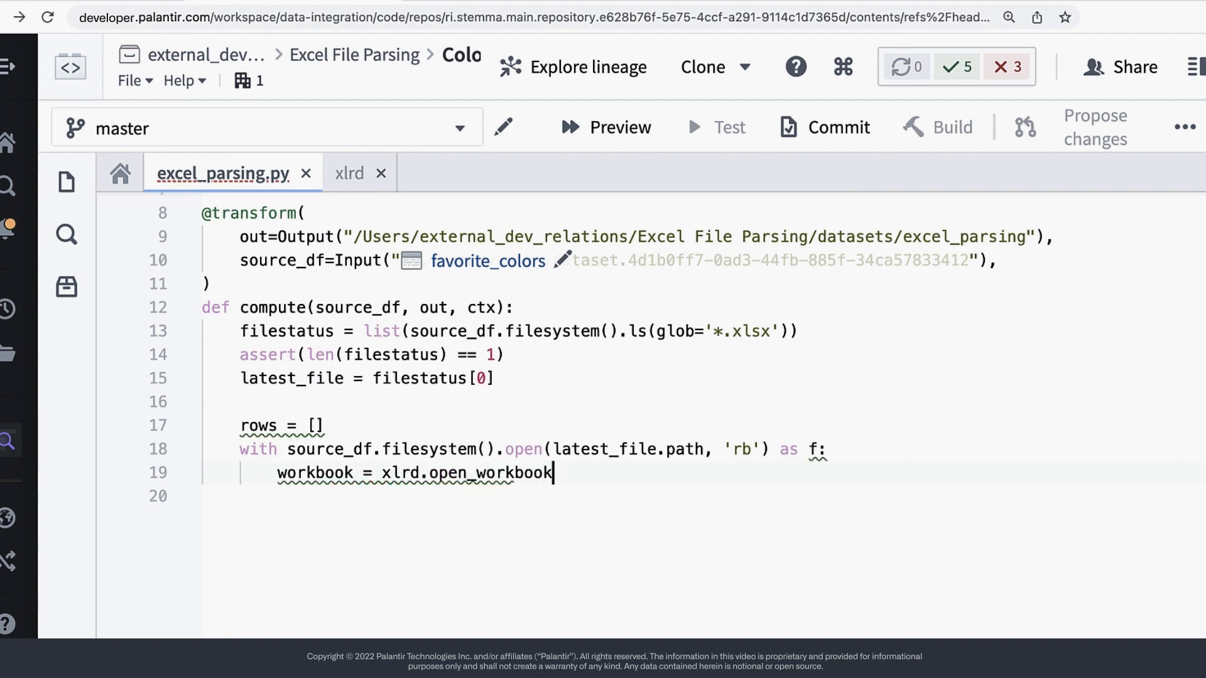
{"action": "type", "text": "(file_contents=f.read("}
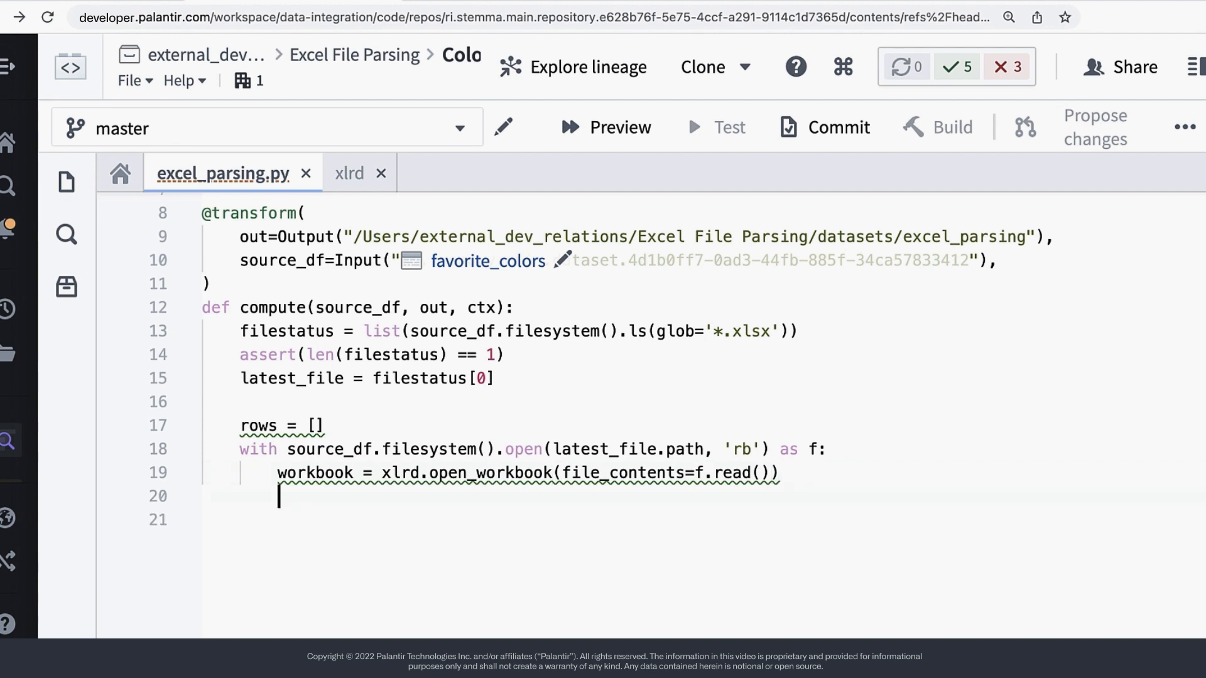
{"action": "type", "text": "sh = workbook.sheet_by_name(\"Sheet1"}
{"action": "type", "text": "hea"}
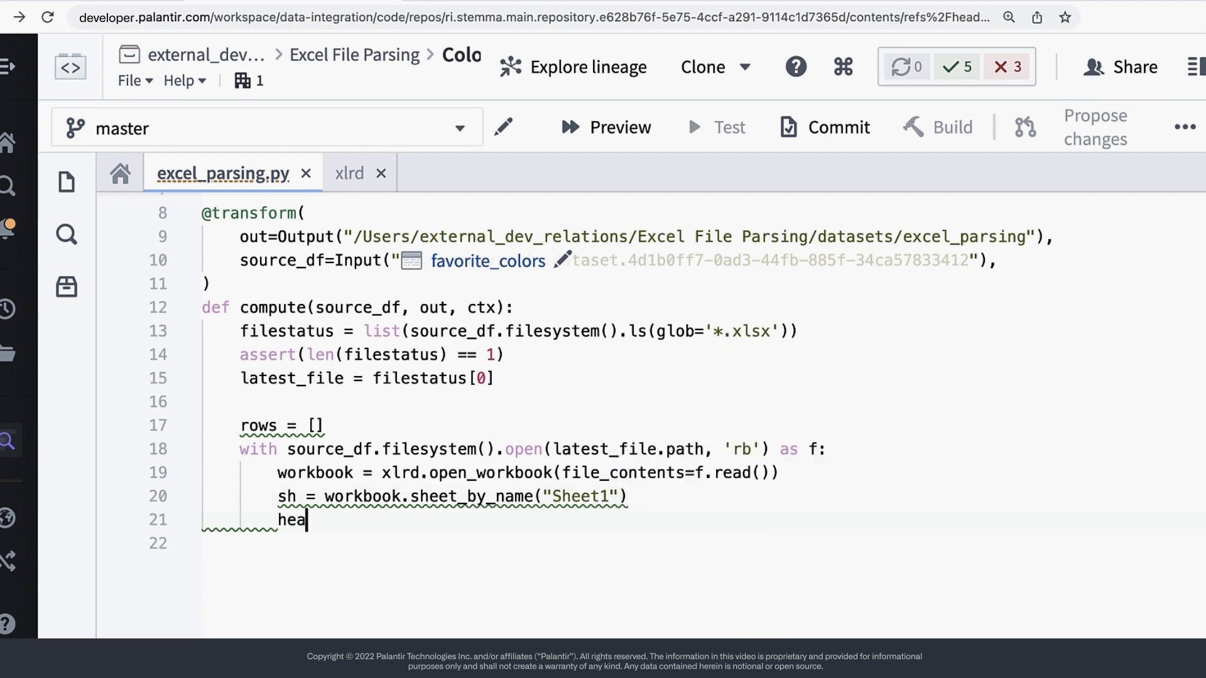
{"action": "type", "text": "ders = sh.row_values"}
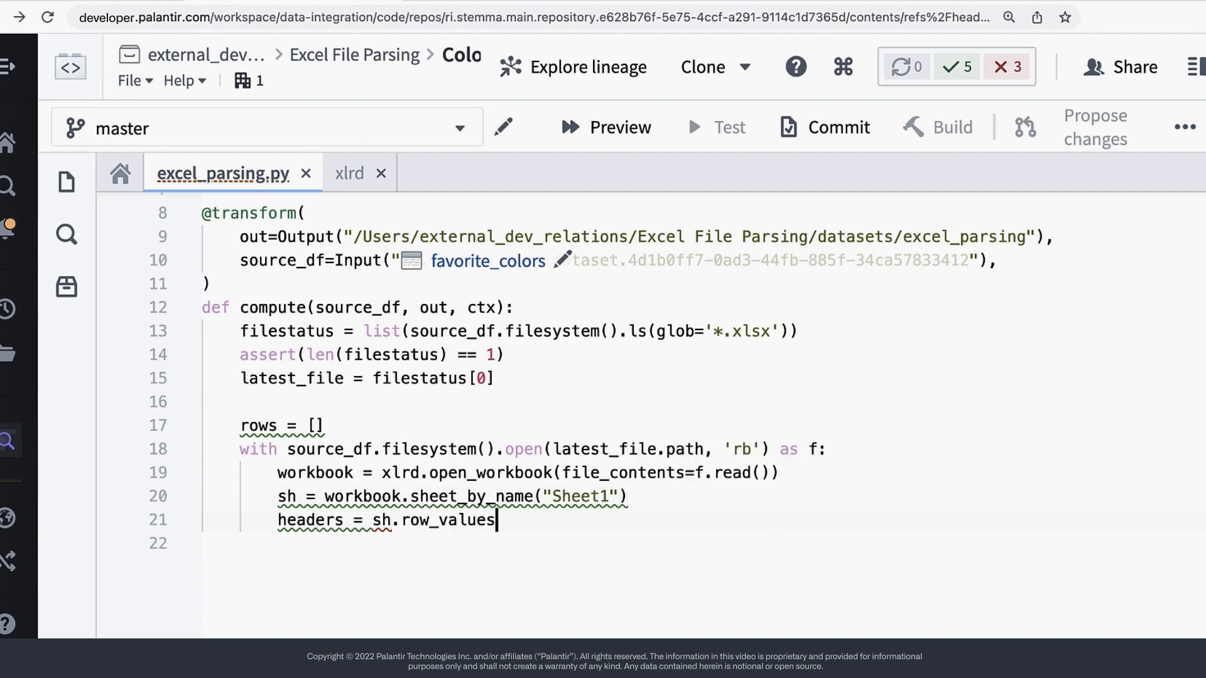
{"action": "type", "text": "(0)"}
{"action": "type", "text": "for r_number in range(1, sh.nr"}
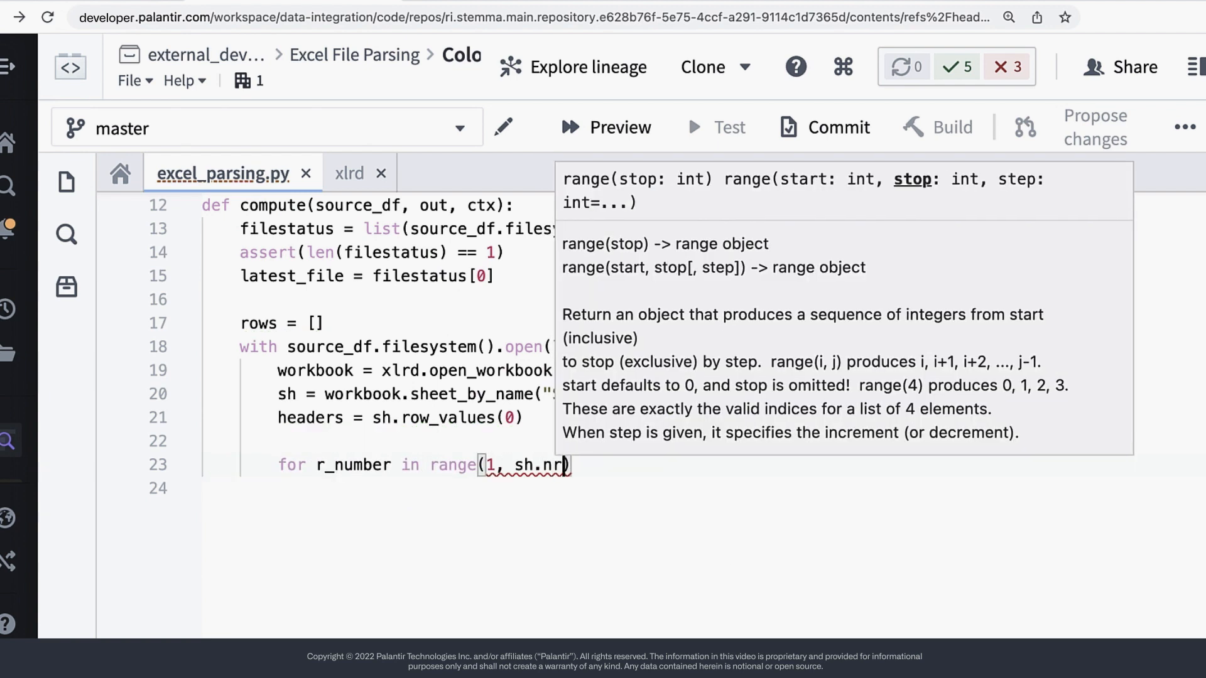
- Loop over the remaining row numbers appending a Row built from headers and each excel_row
{"action": "type", "text": "excel_row = sh.row_values(r"}
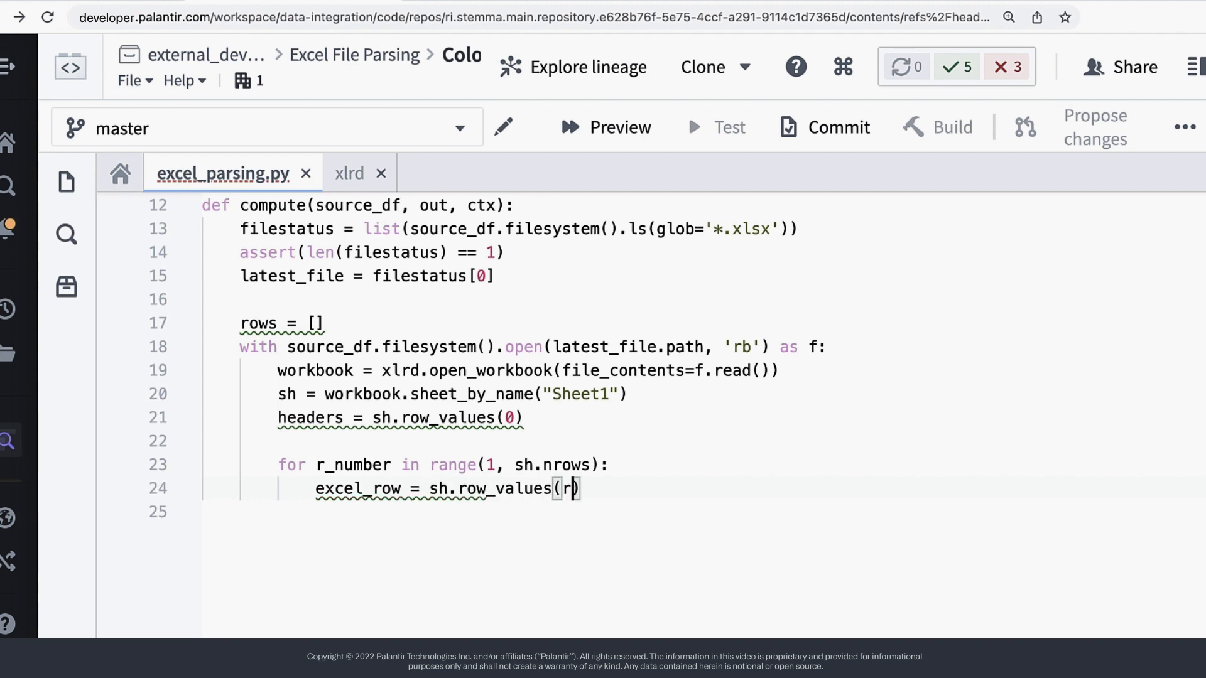
{"action": "type", "text": "_number"}
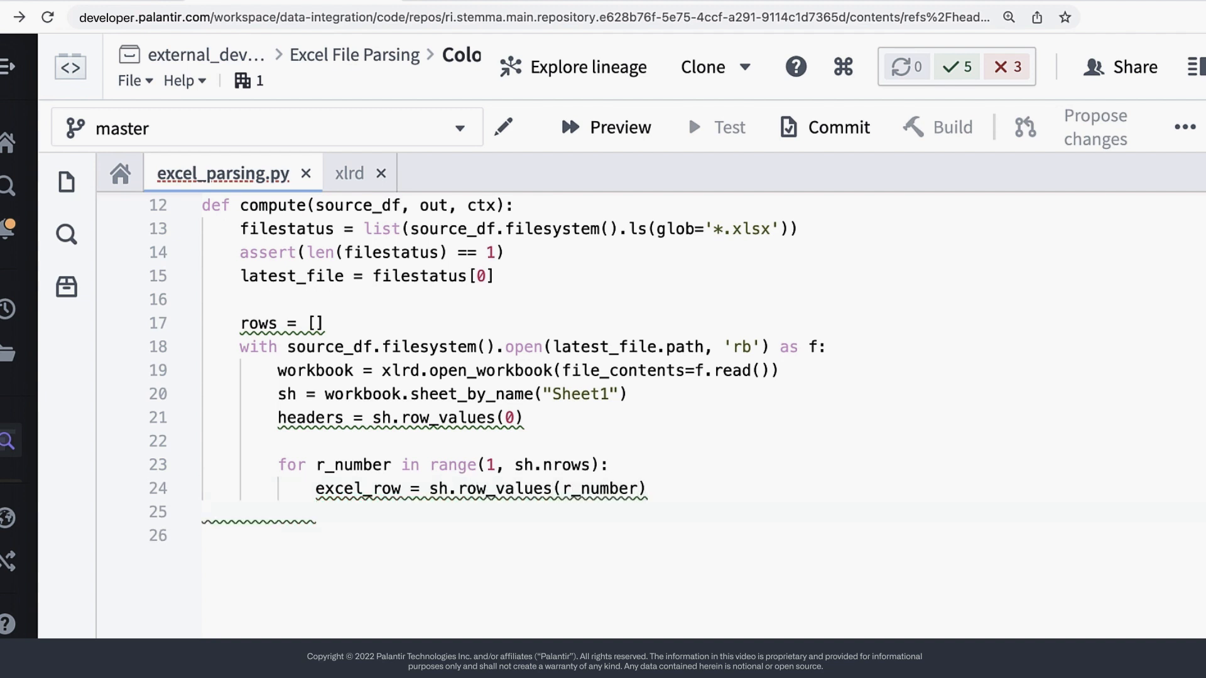
{"action": "type", "text": "rows.append(Row(**{"}
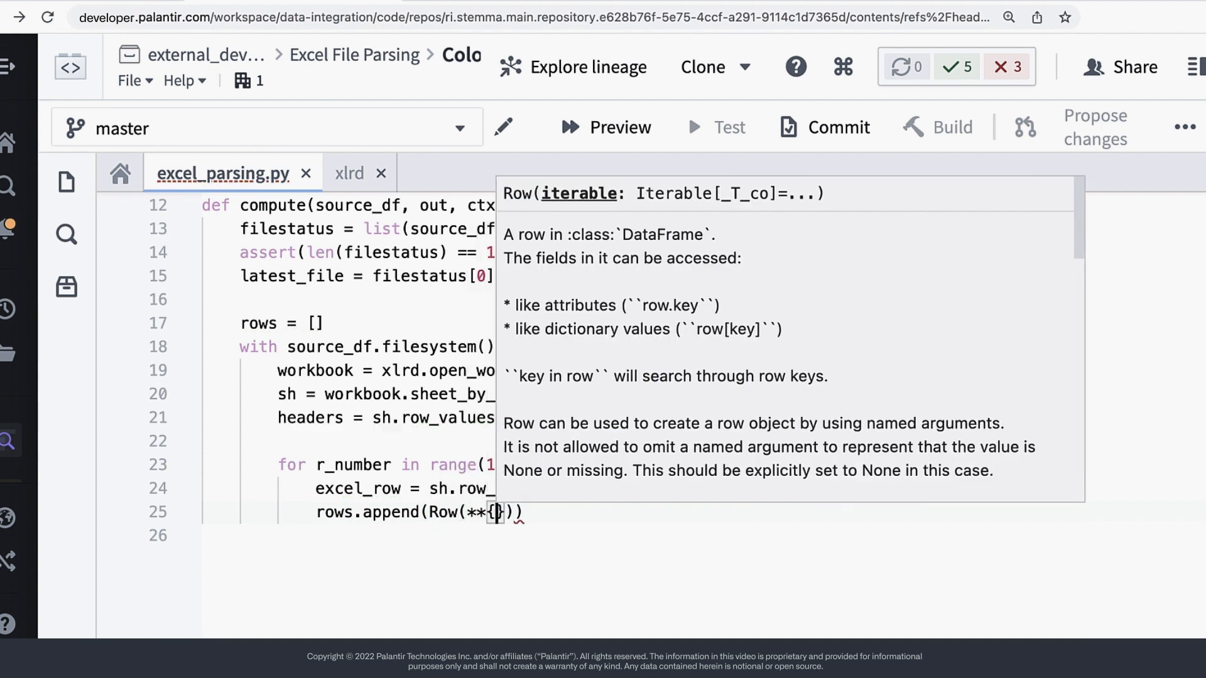
{"action": "type", "text": "x[0]: x[1]"}
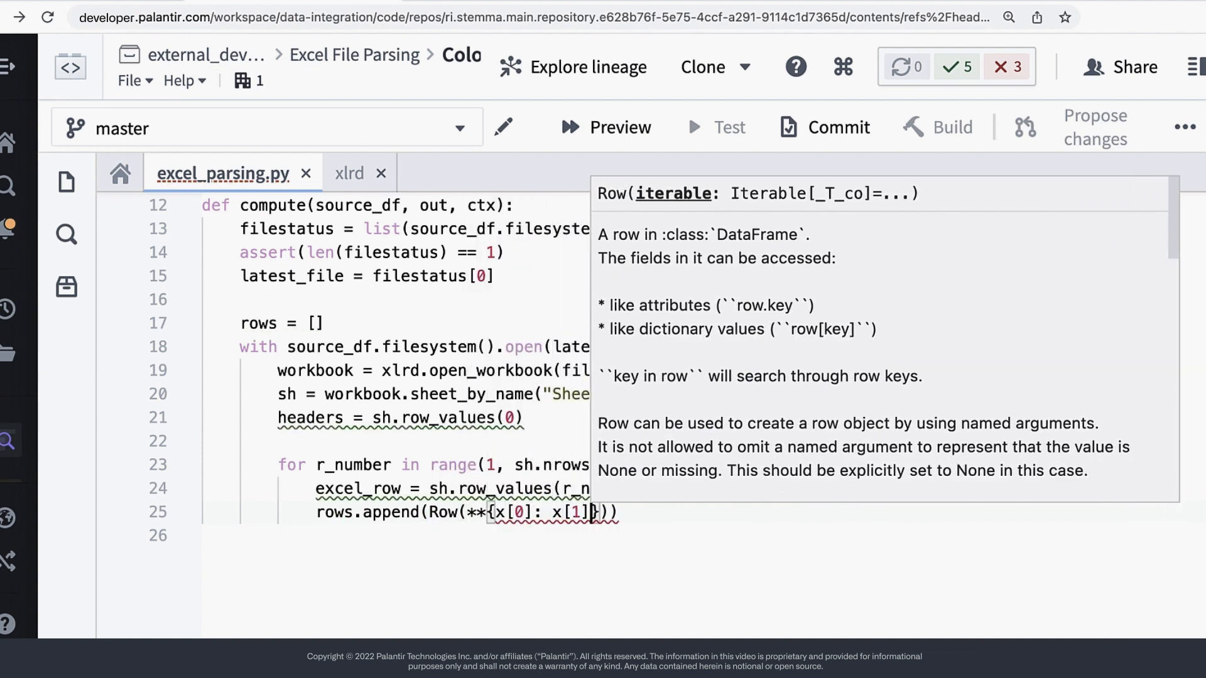
{"action": "type", "text": "for x in zip(headers,"}
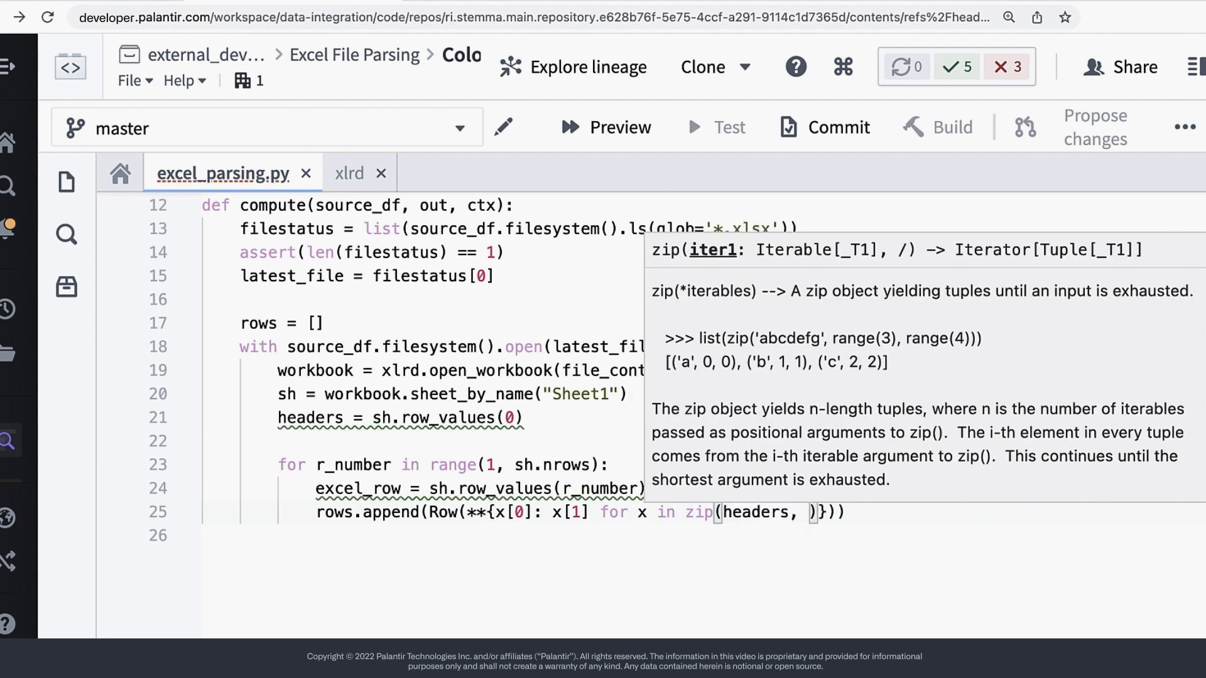
{"action": "type", "text": "excel_row"}
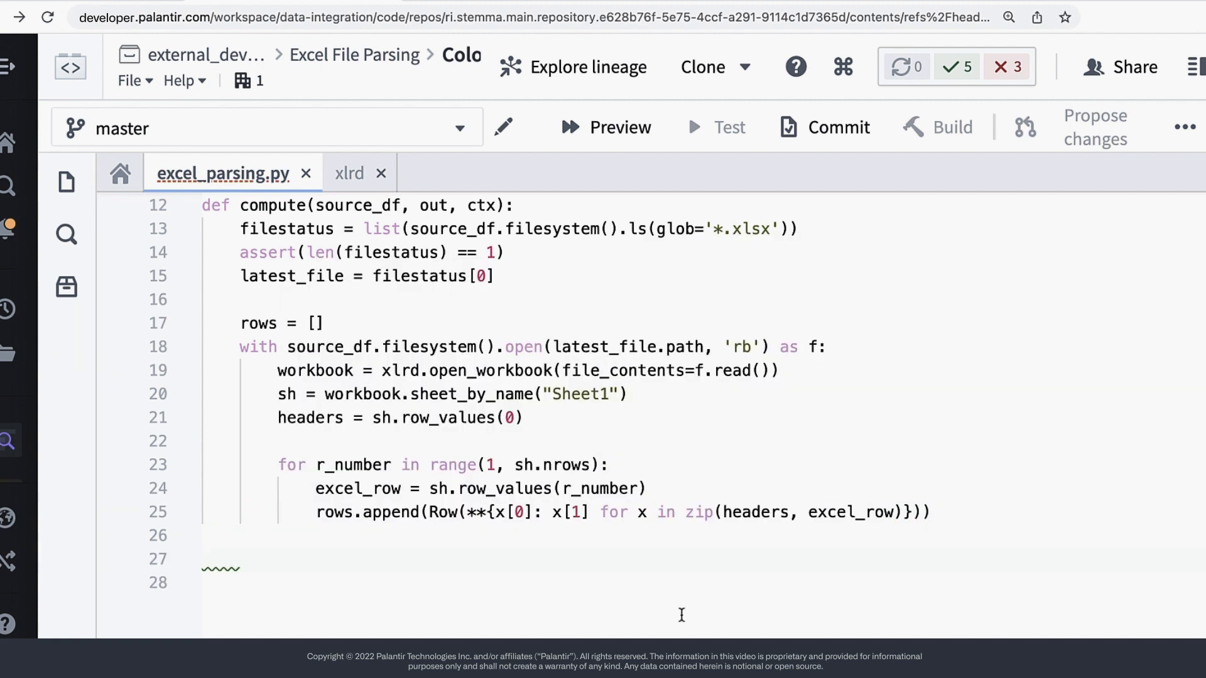
- Define schema = StructType with StringType fields name, age and color
{"action": "scroll", "scroll_direction": "down", "scroll_amount": 3}
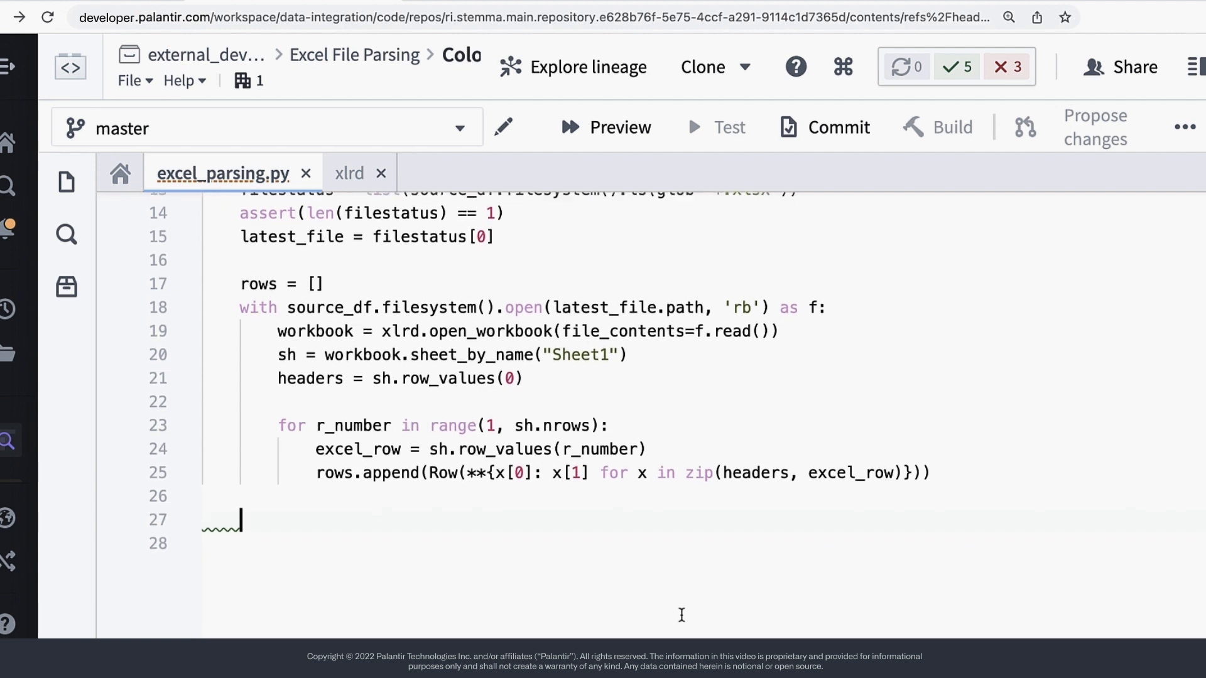
{"action": "scroll", "scroll_direction": "down", "scroll_amount": 3}
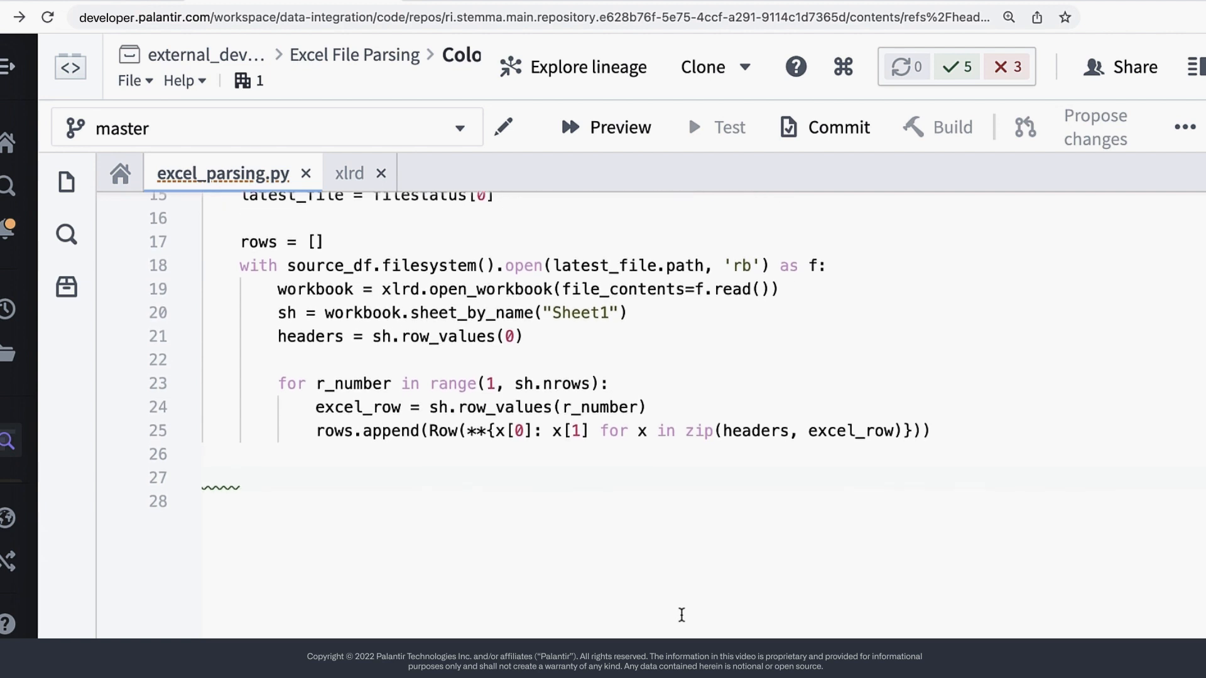
{"action": "type", "text": "schema = St"}
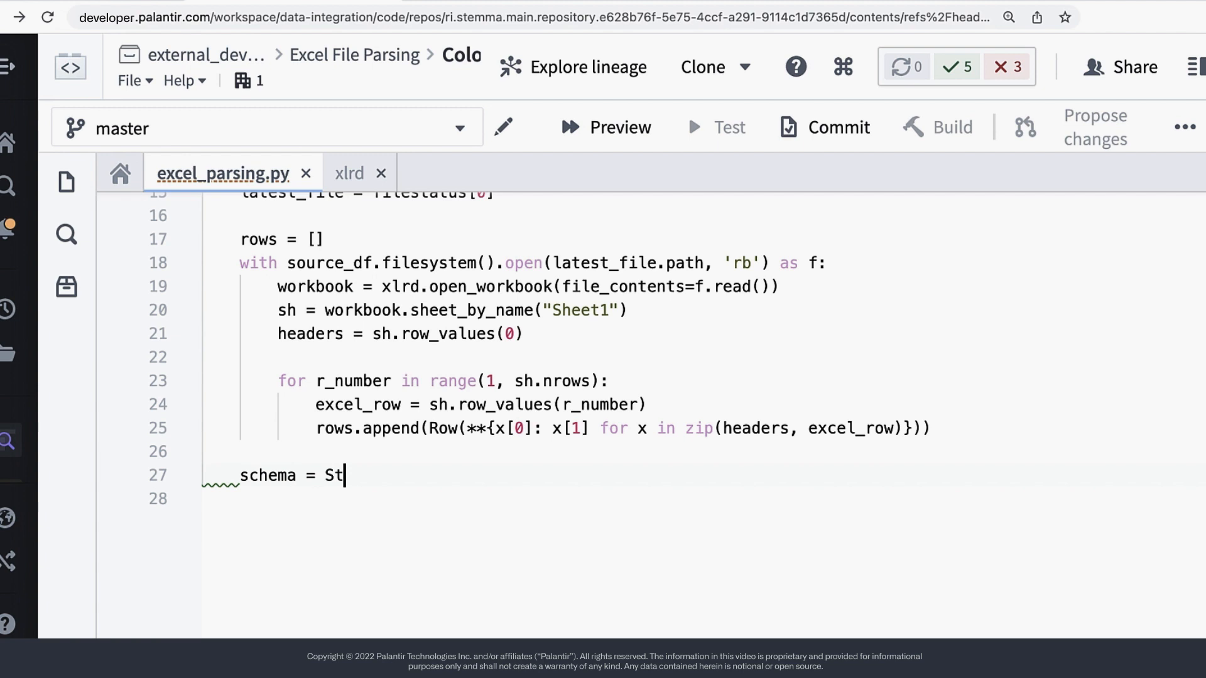
{"action": "type", "text": "ructType("}
{"action": "left_click", "coordinate": [704, 499]}
{"action": "type", "text": "StructField("}
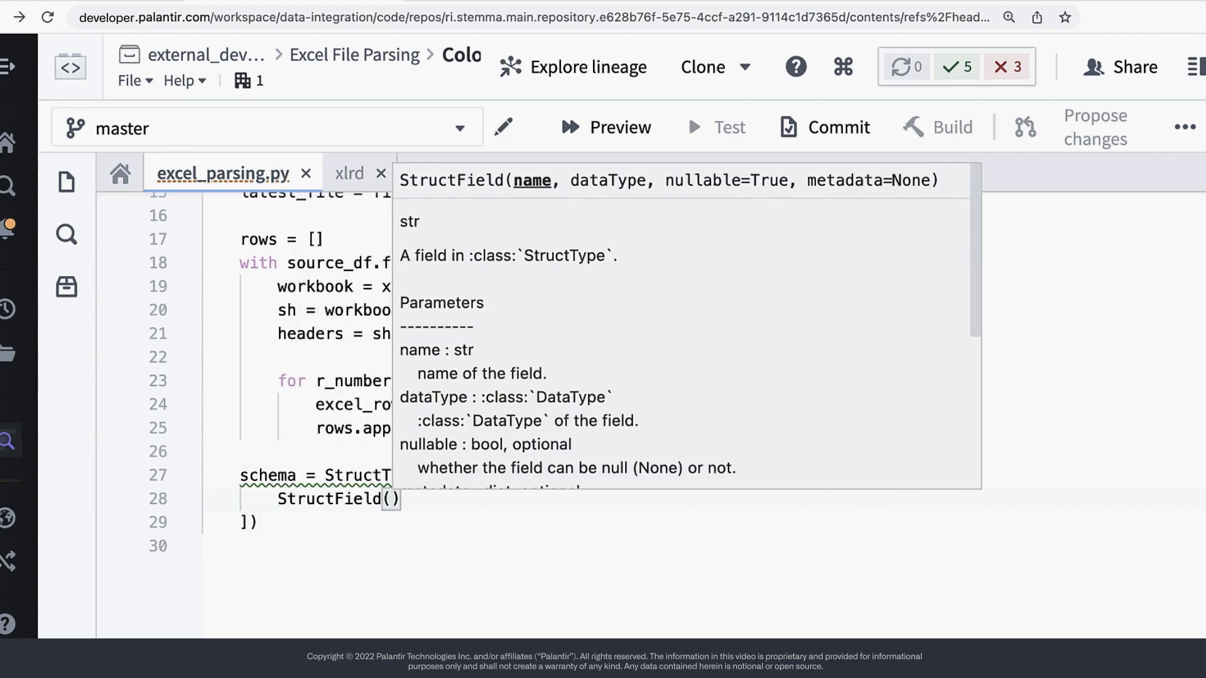
{"action": "type", "text": "'name', StringType("}
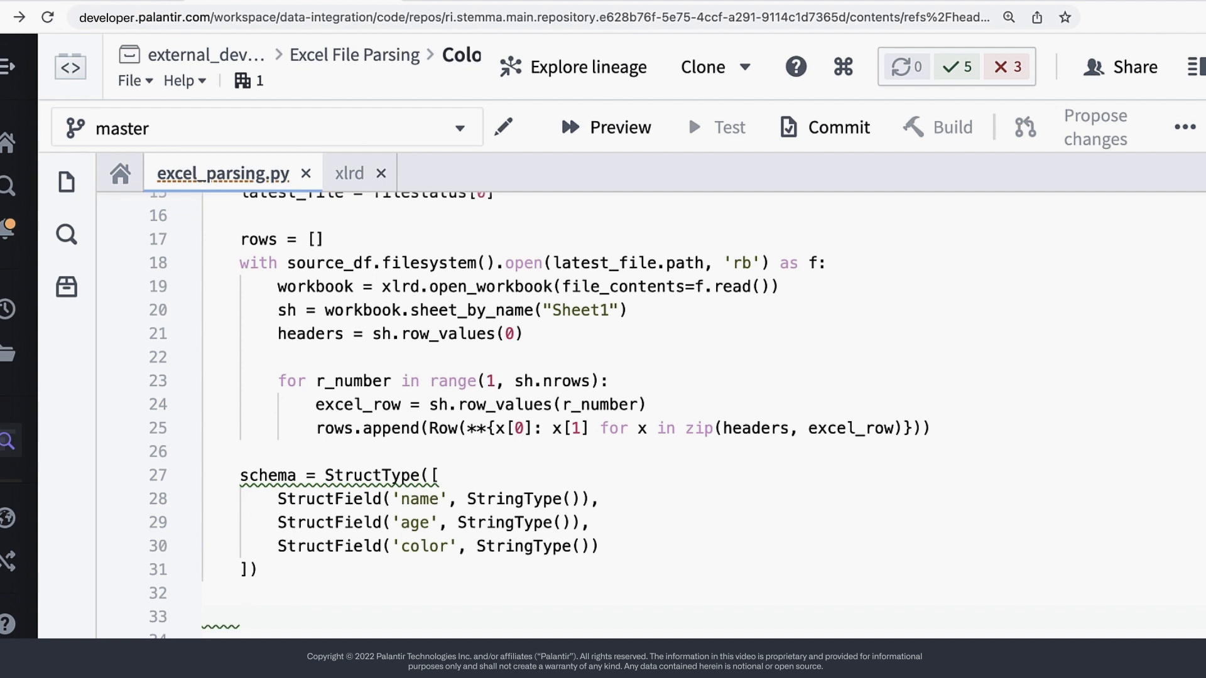
{"action": "scroll", "scroll_direction": "down", "scroll_amount": 3}
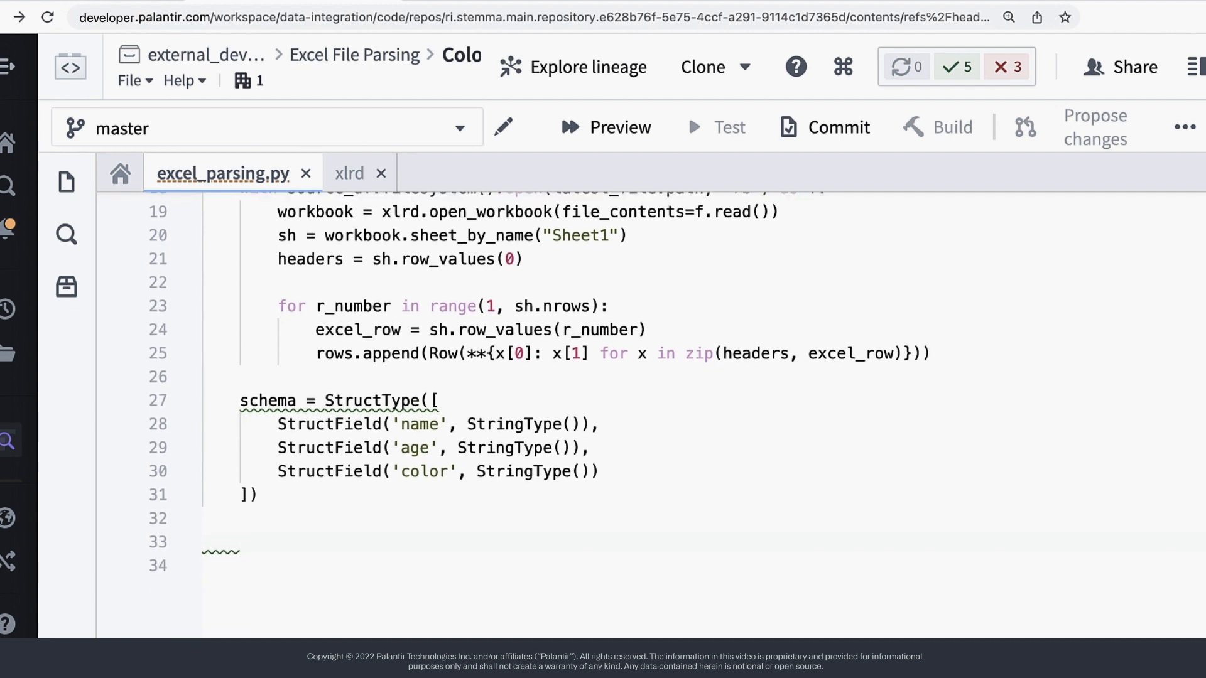
- Write out.write_dataframe(ctx.spark_session.createDataFrame(rows, schema)) to the output
{"action": "type", "text": "out"}
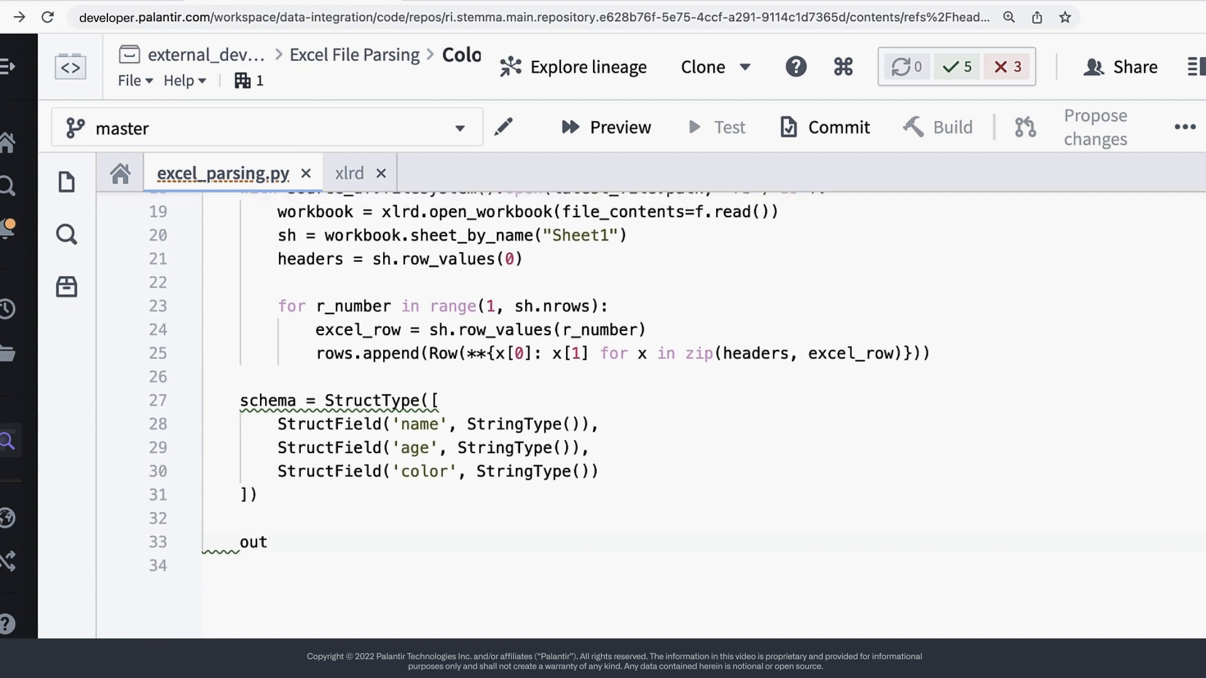
{"action": "type", "text": ".write_dataframe("}
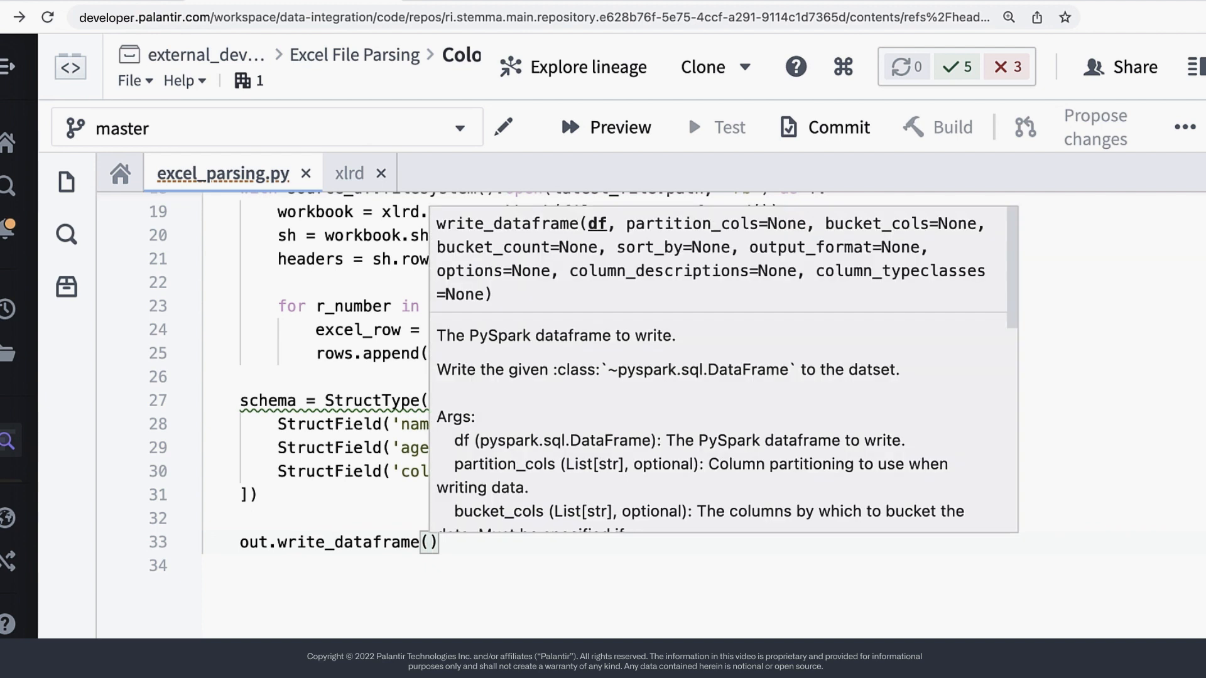
{"action": "type", "text": "ctx.spark_session"}
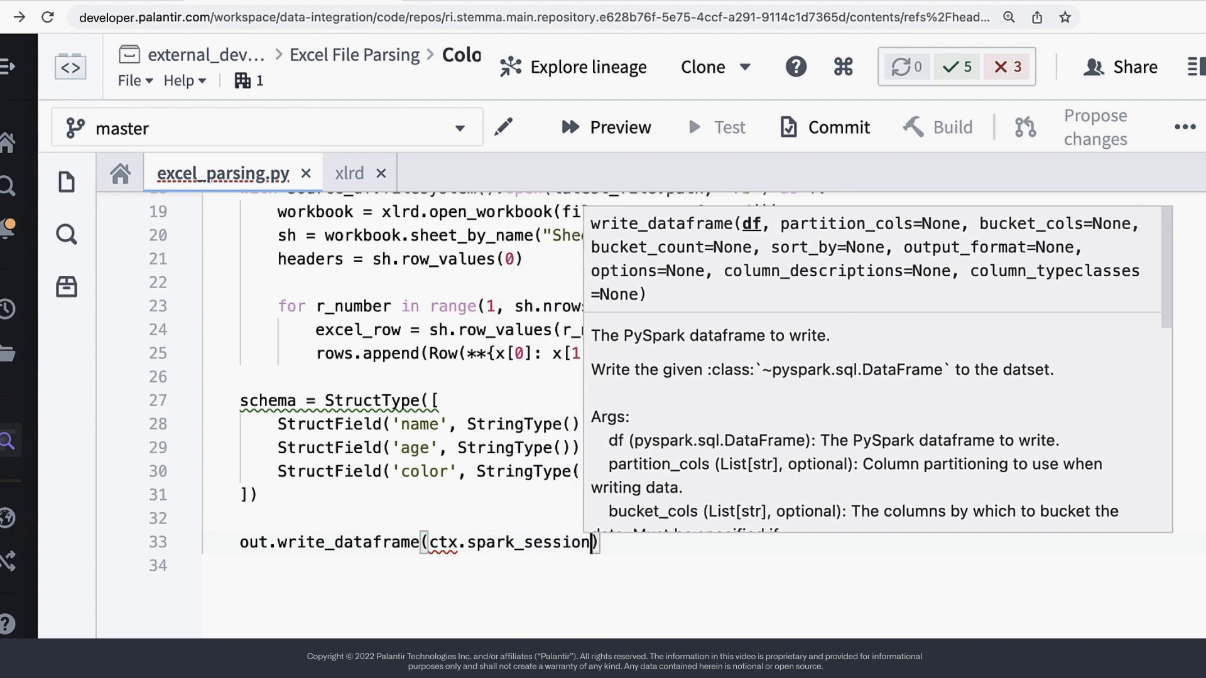
{"action": "type", "text": ".createDataF"}
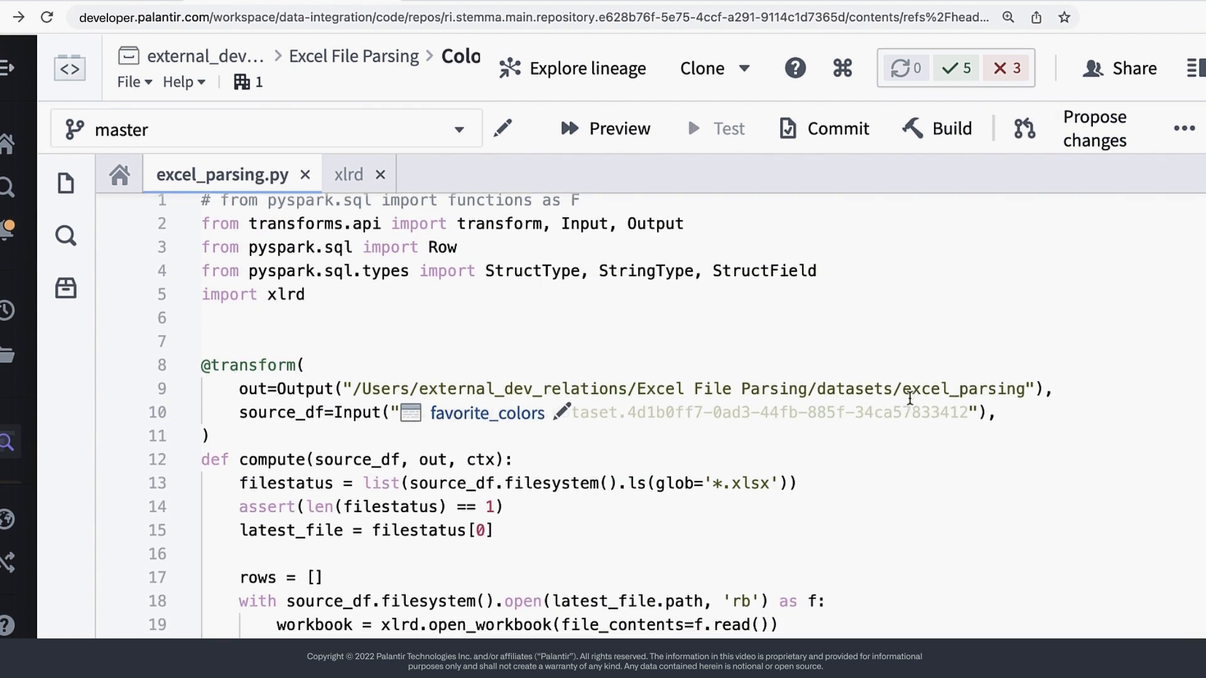
{"action": "scroll", "scroll_direction": "down", "scroll_amount": 3}
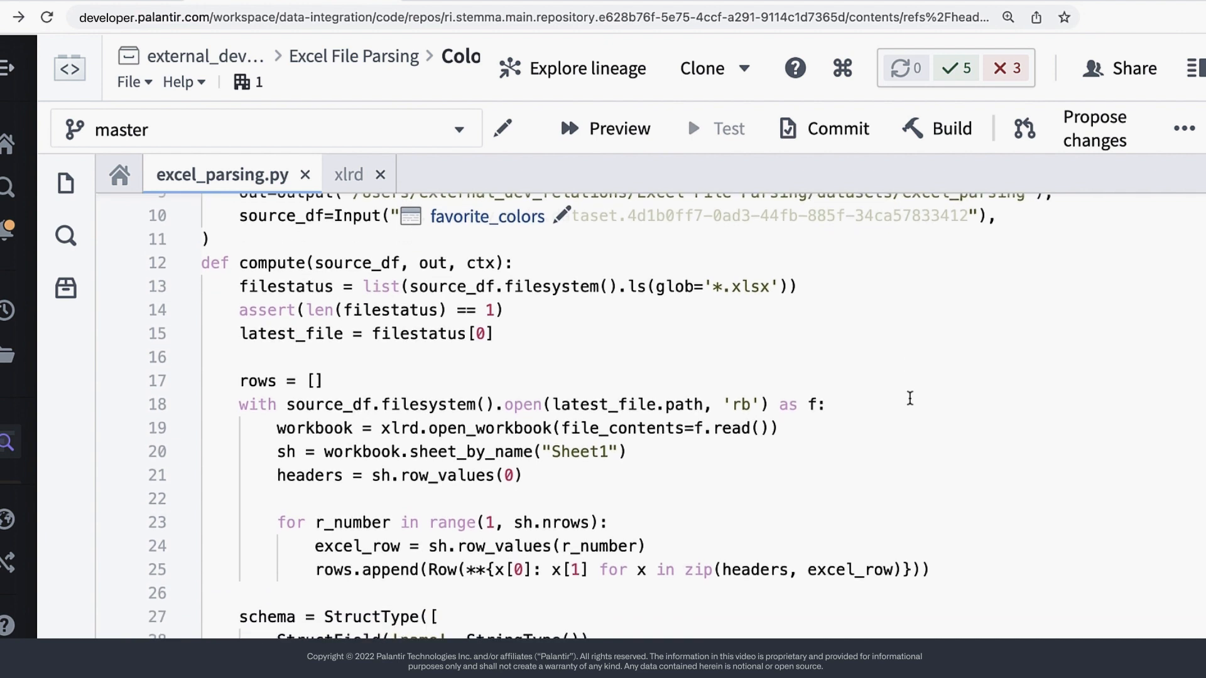
{"action": "scroll", "scroll_direction": "down", "scroll_amount": 3}
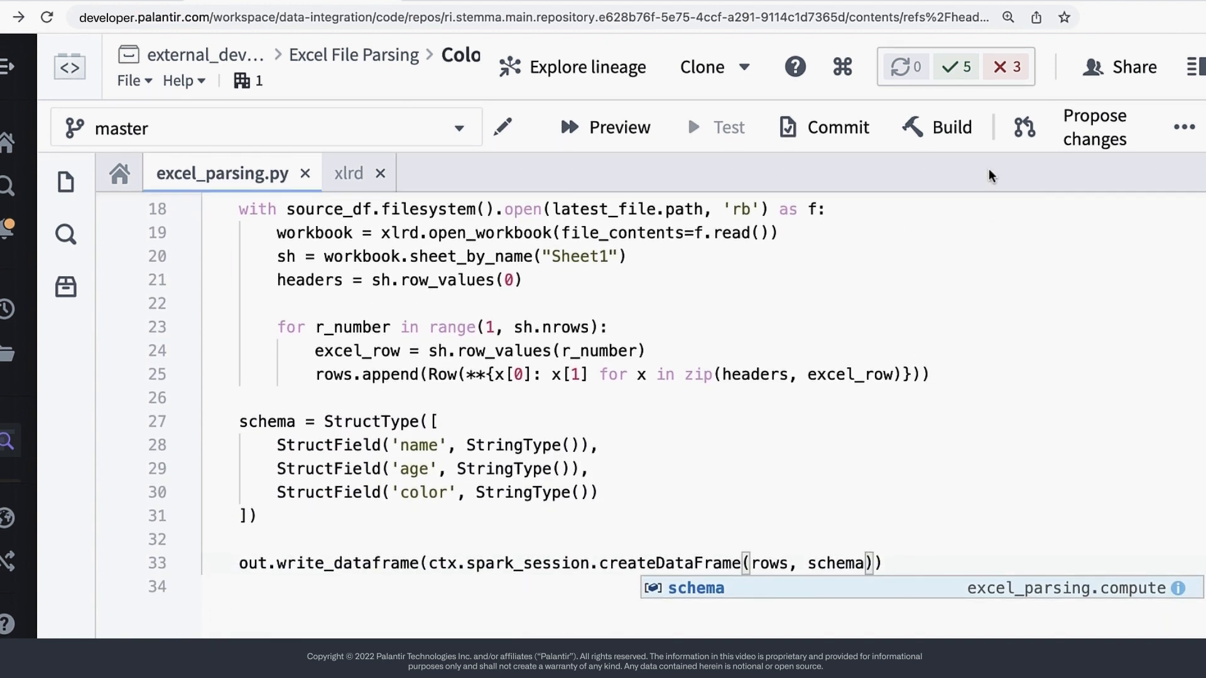